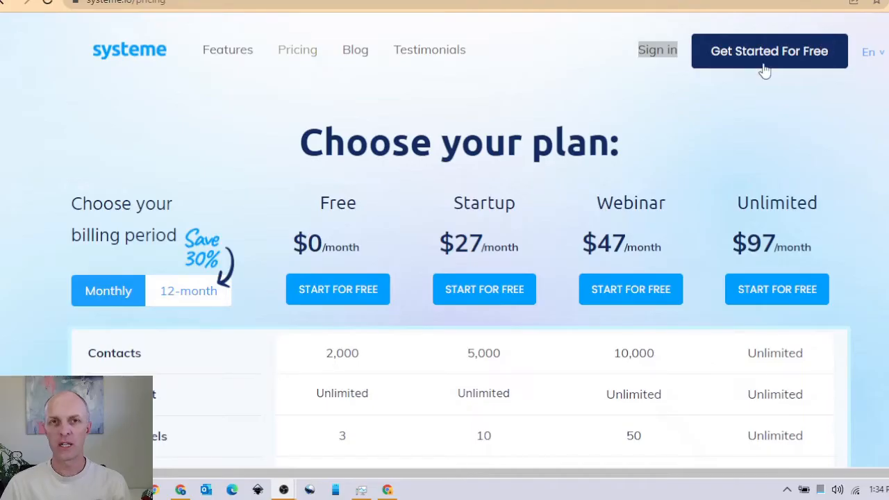
mouse_move(752, 68)
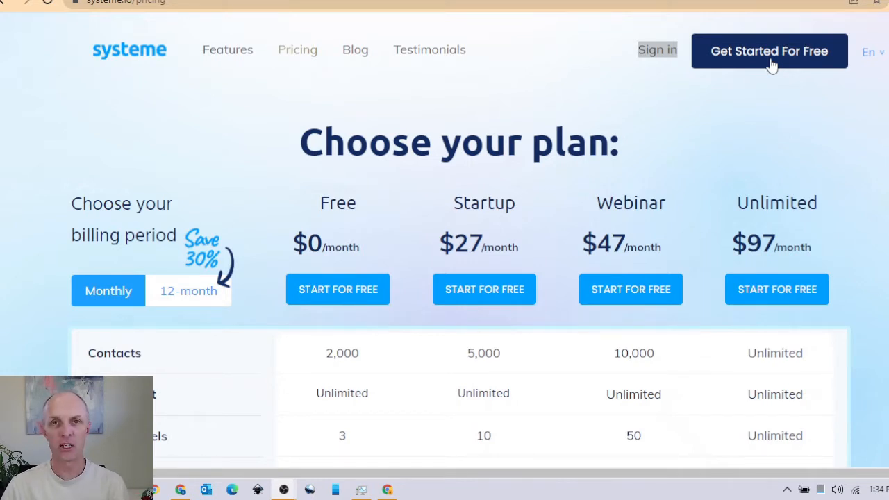
mouse_move(753, 143)
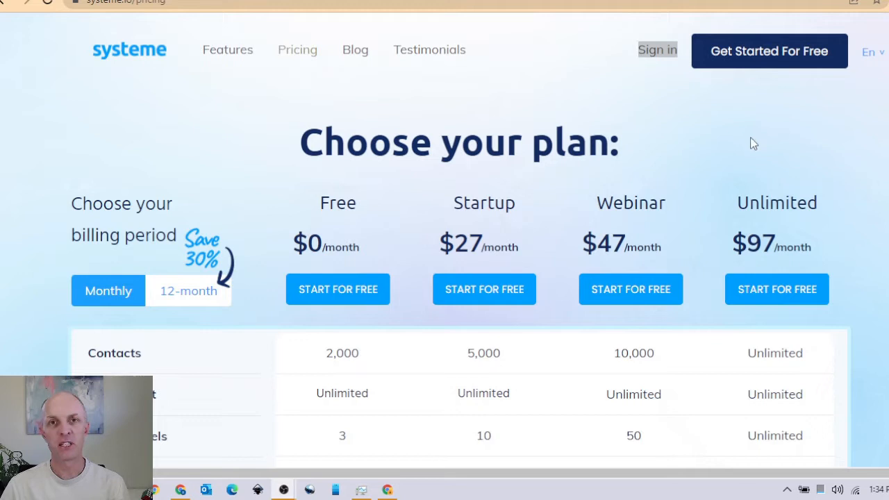
mouse_move(657, 50)
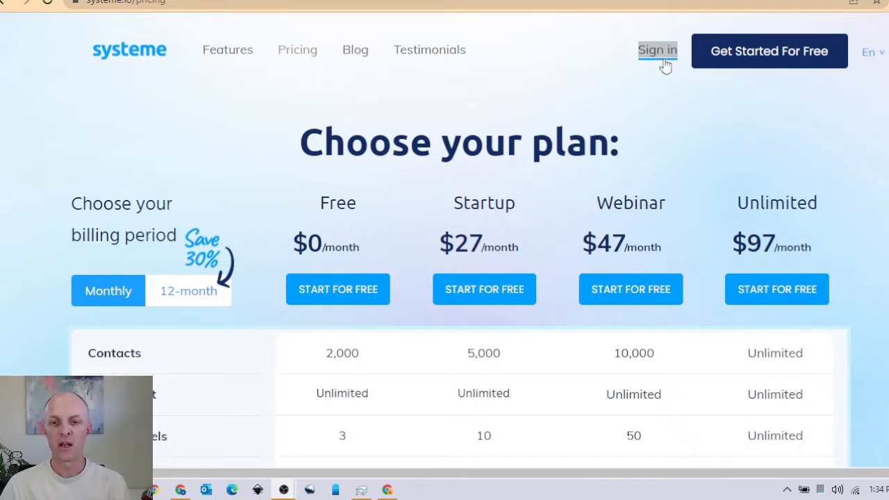
mouse_move(658, 57)
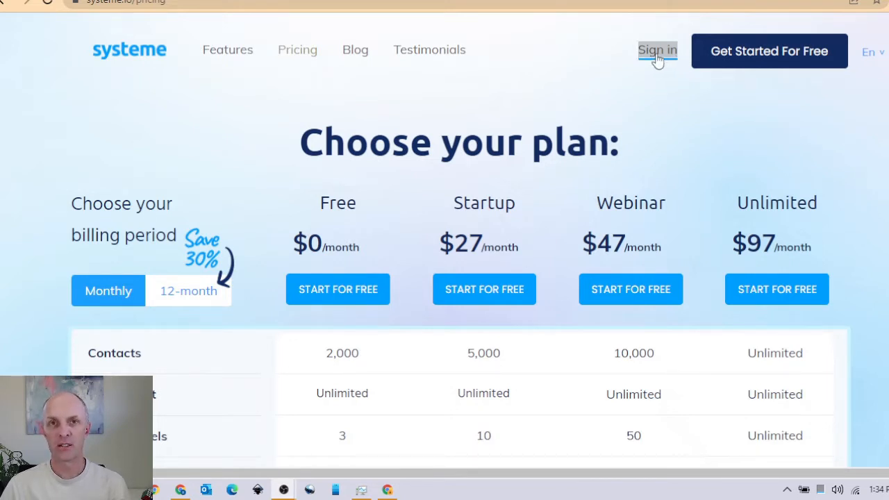
- Sign in and reach the Custom domains page via the profile menu's Settings
left_click(657, 50)
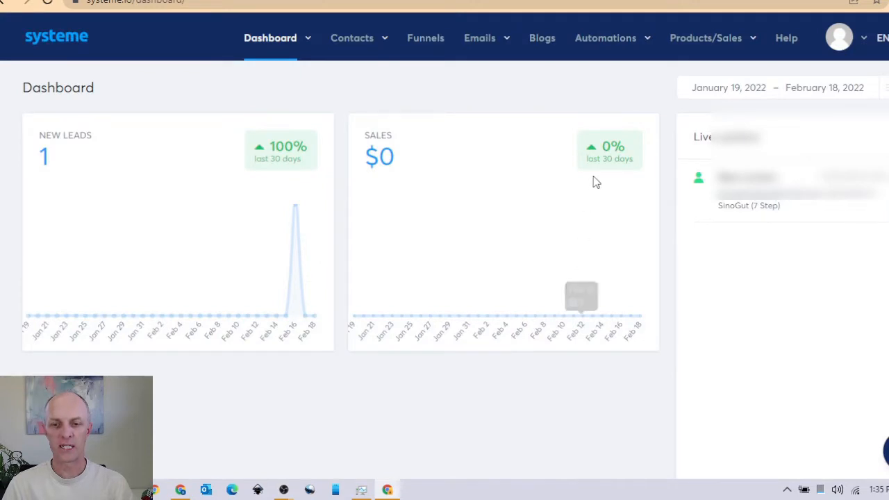
mouse_move(866, 44)
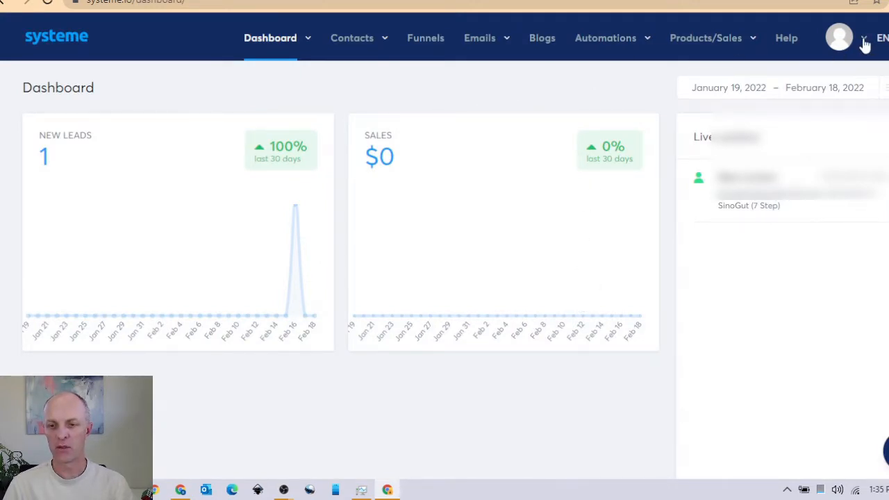
left_click(863, 38)
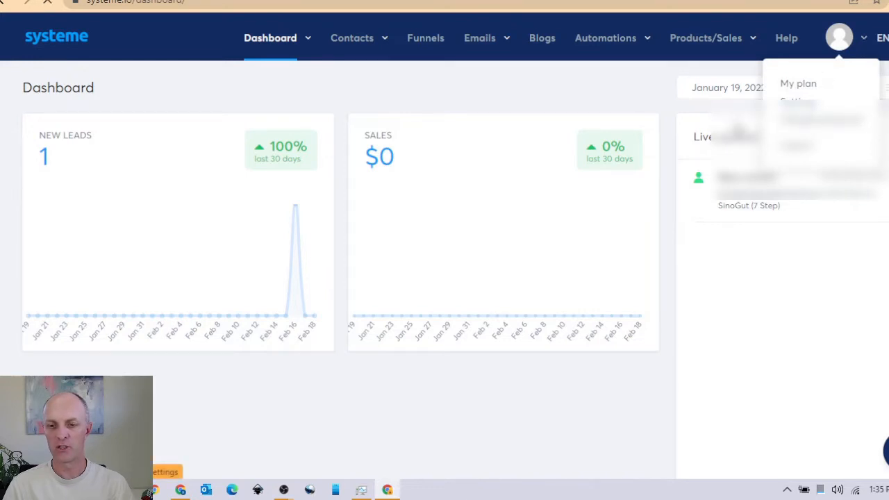
left_click(797, 100)
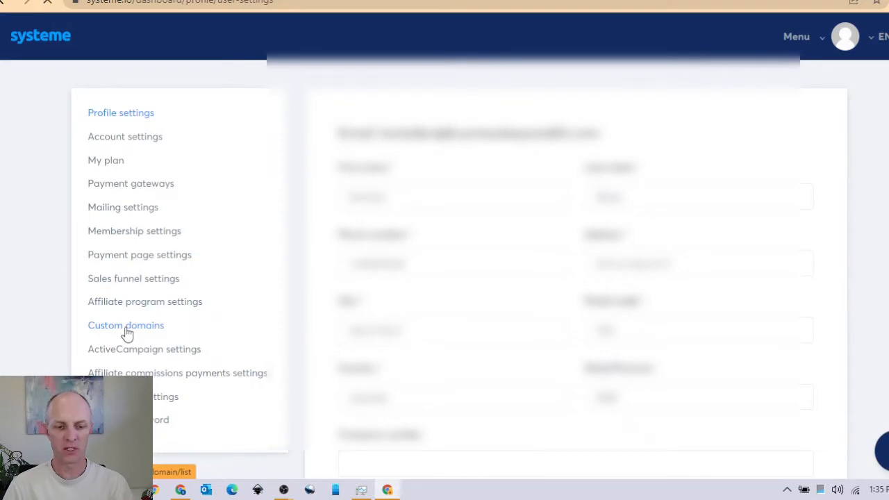
left_click(125, 325)
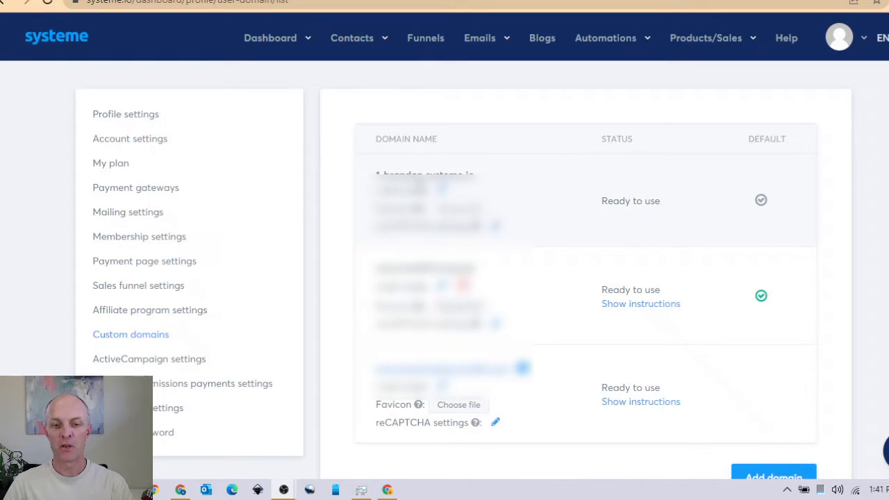
mouse_move(594, 181)
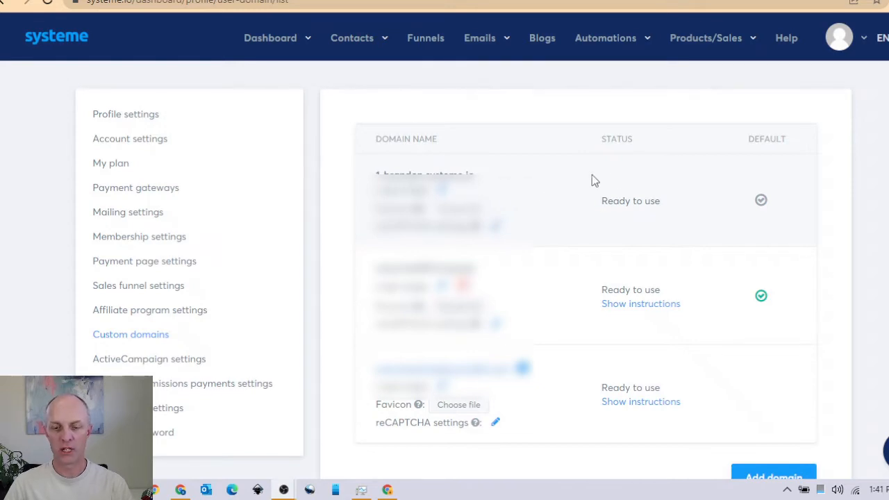
scroll("up", 3)
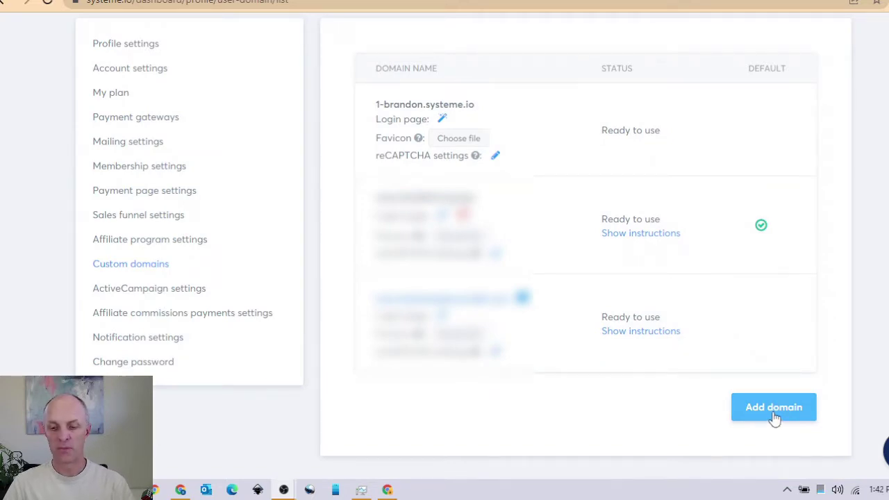
left_click(772, 407)
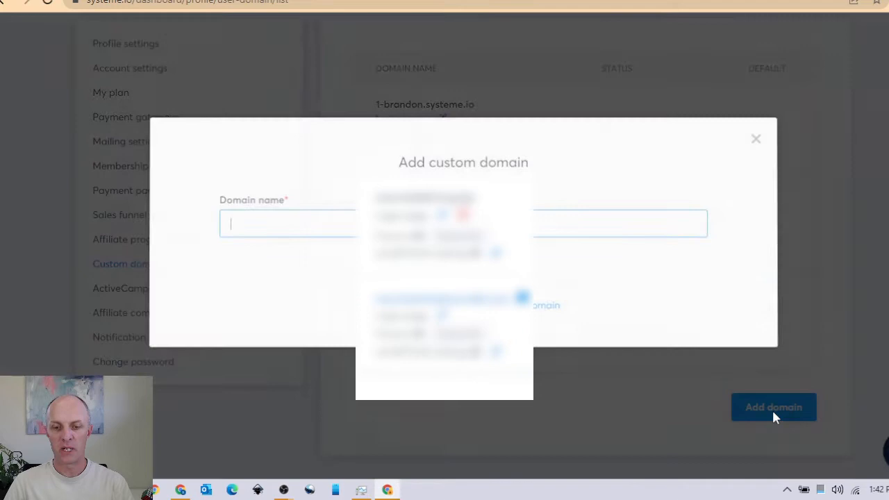
type("www")
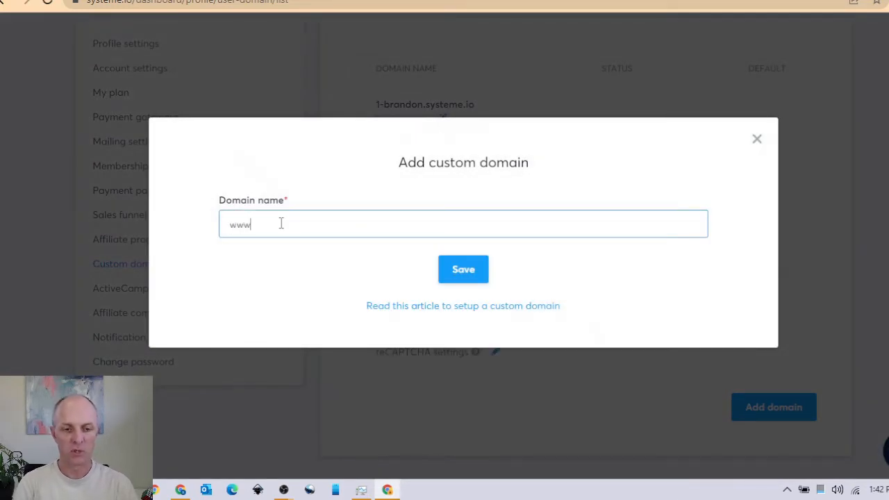
type(".brandon")
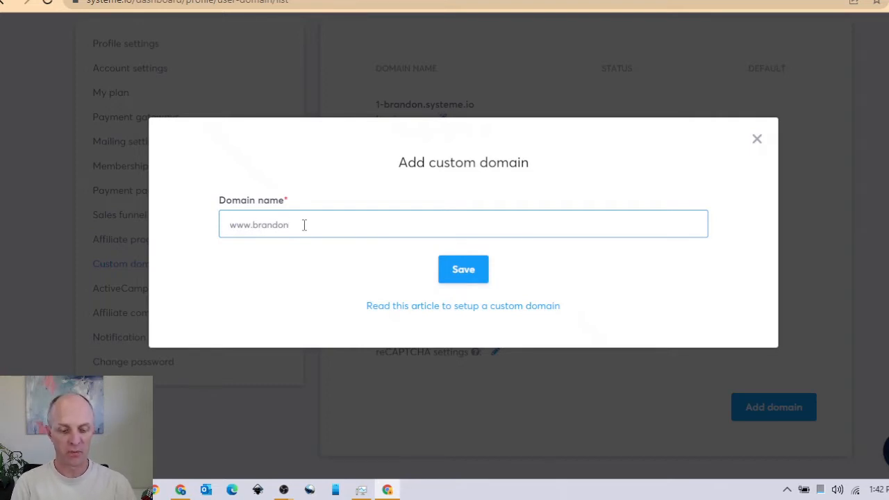
type("skene")
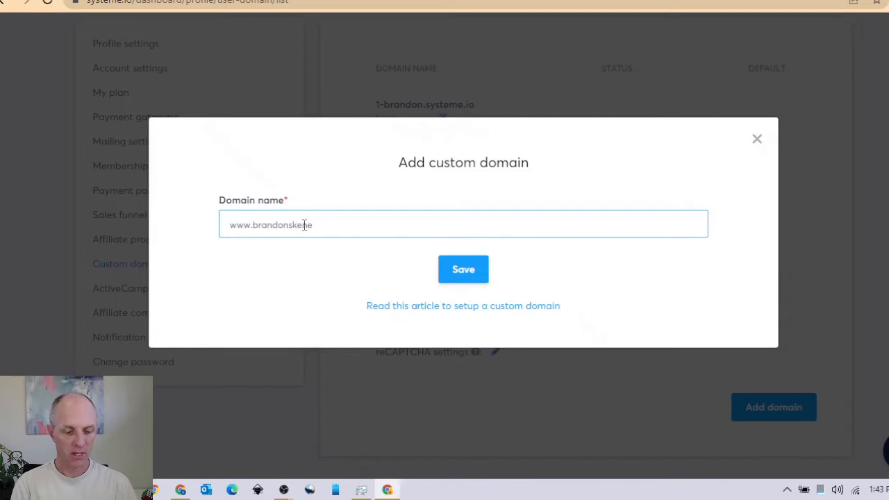
type(".com")
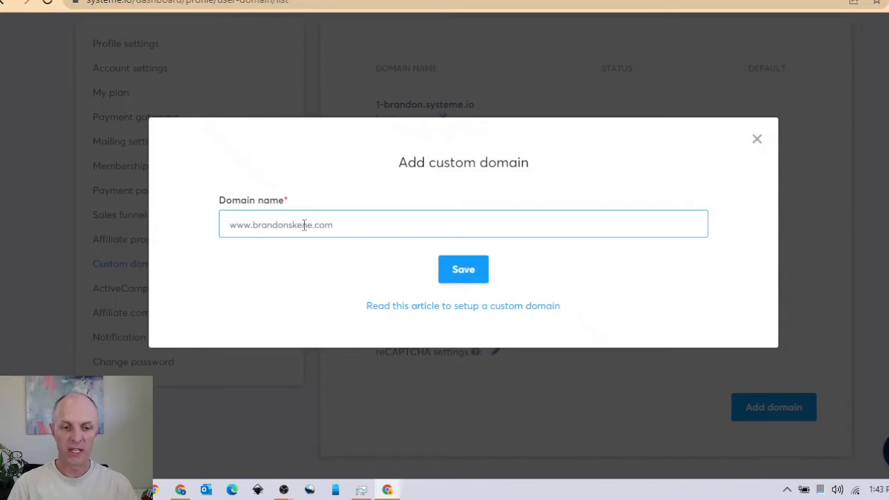
left_click(463, 270)
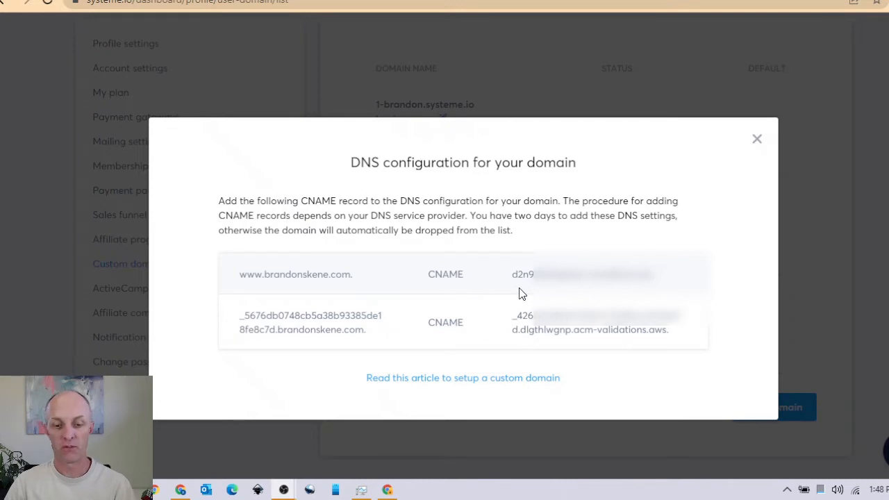
mouse_move(503, 294)
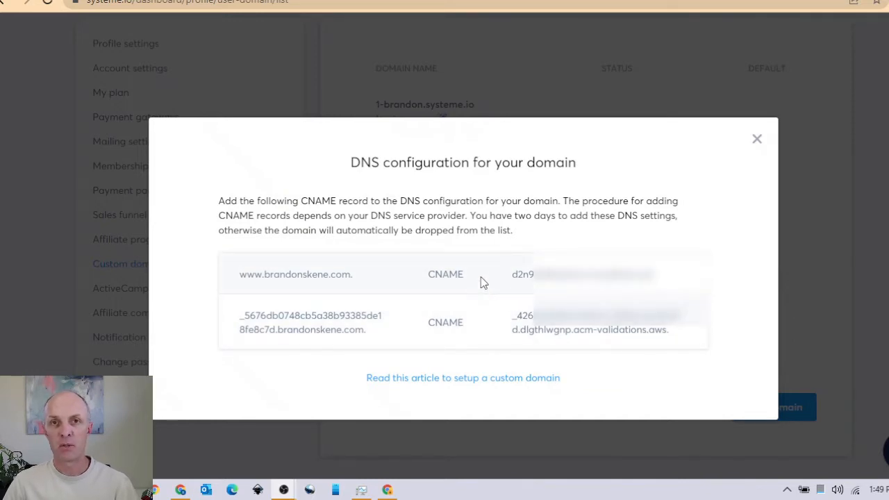
mouse_move(482, 302)
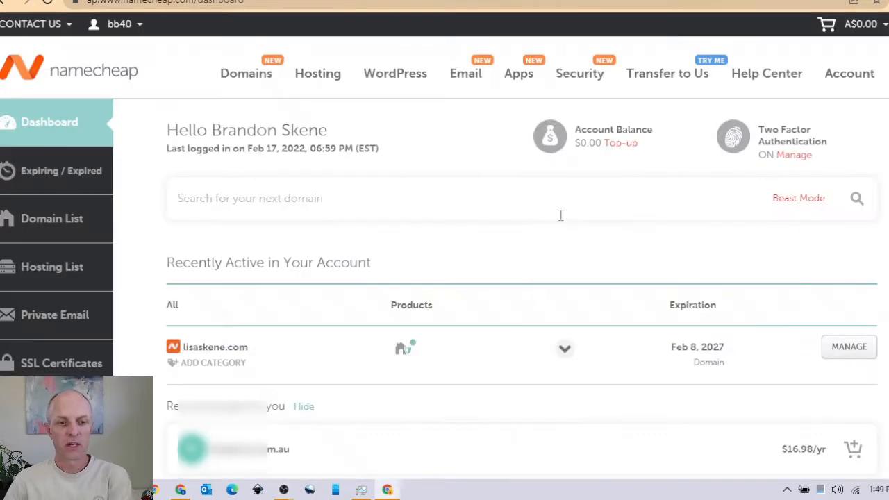
mouse_move(522, 200)
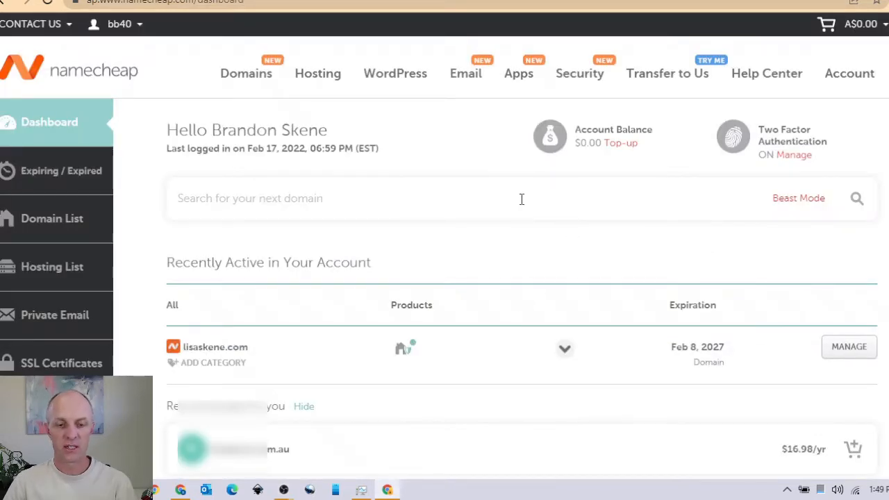
mouse_move(386, 181)
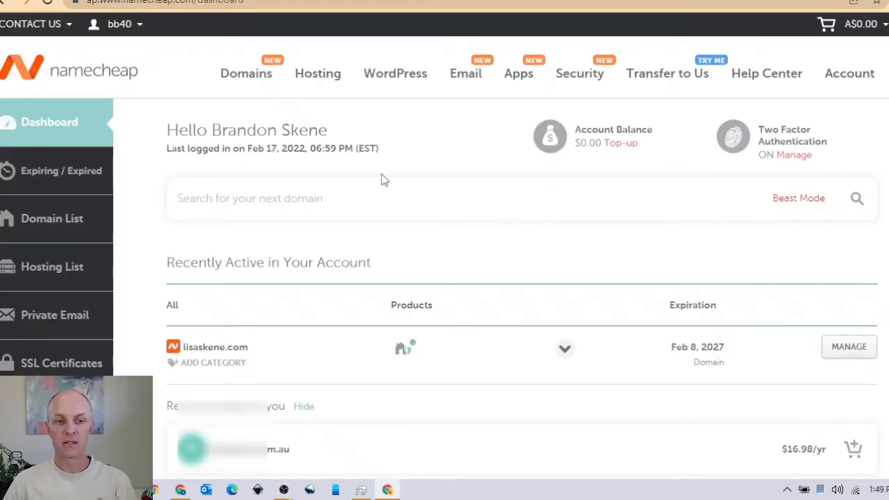
mouse_move(178, 118)
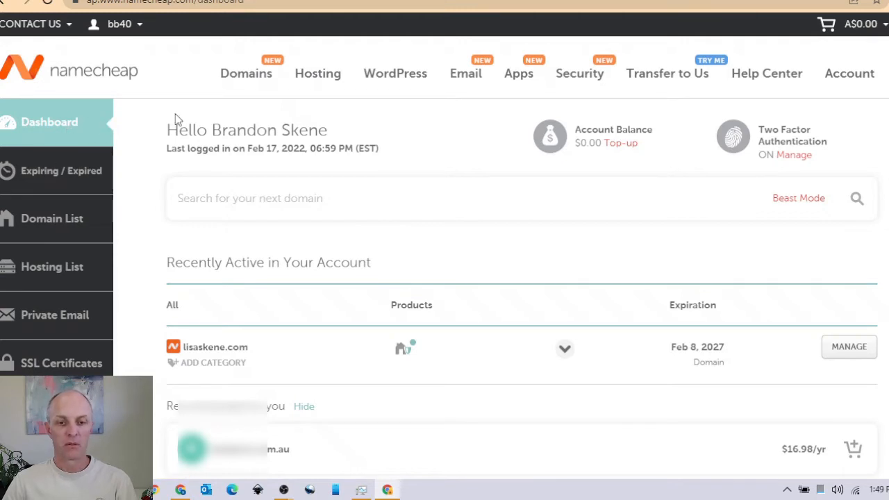
mouse_move(52, 266)
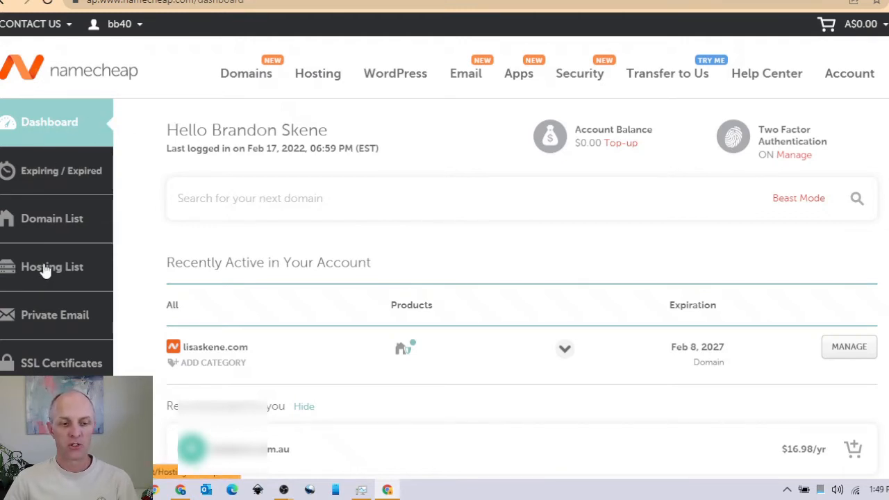
mouse_move(563, 234)
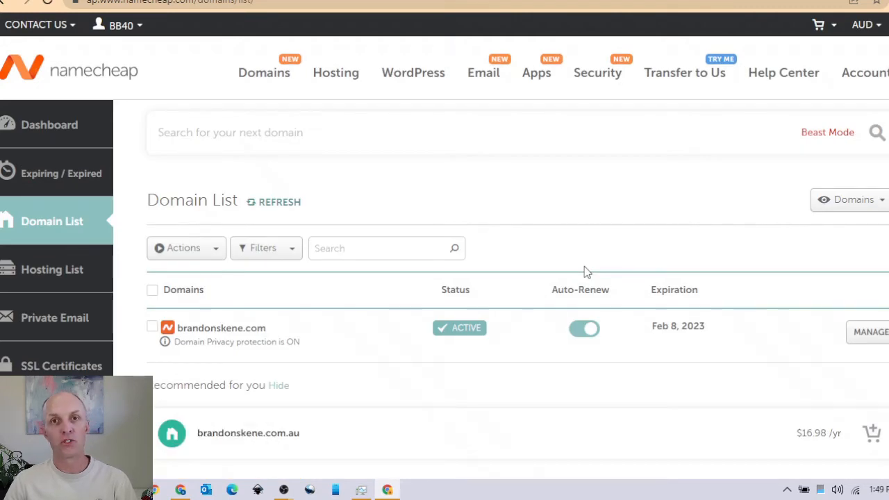
mouse_move(180, 368)
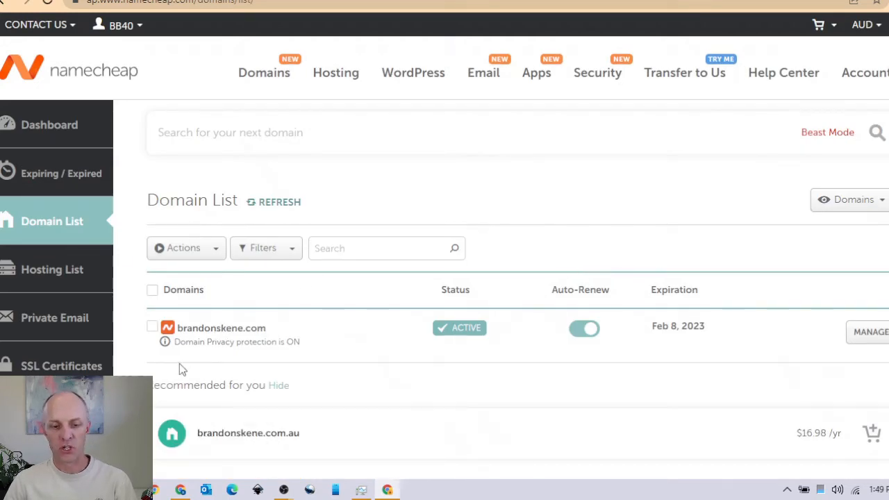
mouse_move(215, 342)
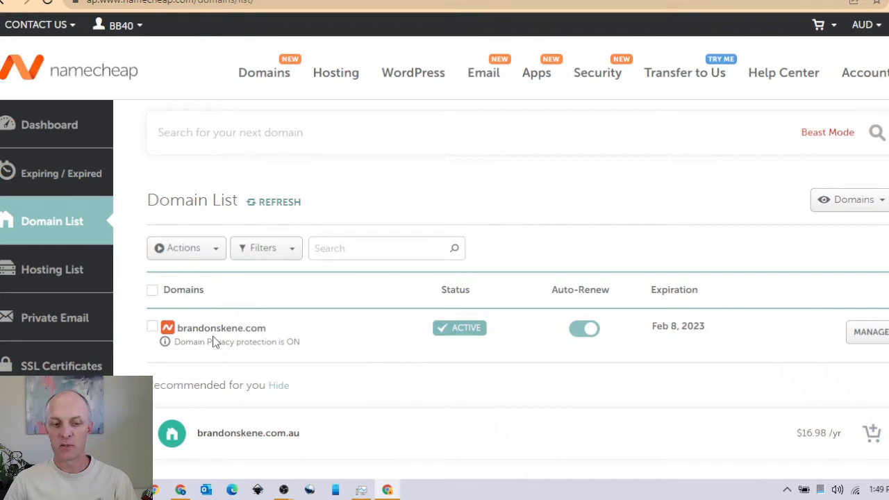
mouse_move(869, 330)
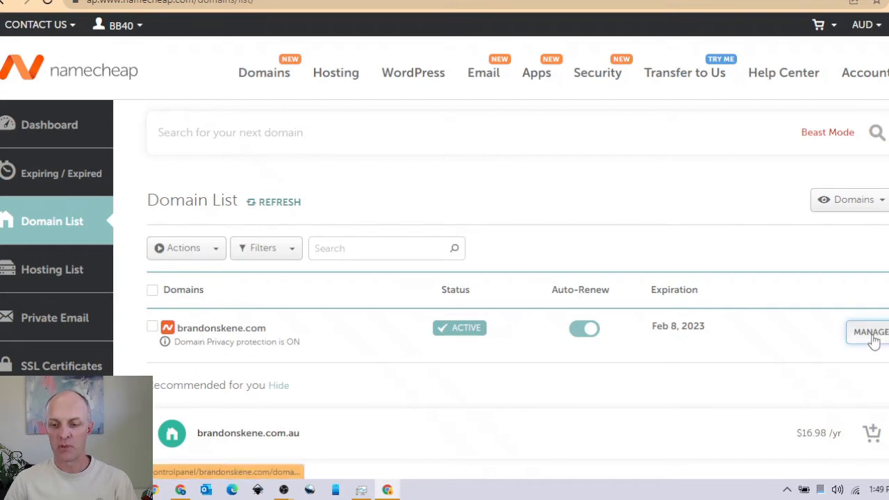
- Manage brandonskene.com in Namecheap and show its Advanced DNS host records
left_click(869, 332)
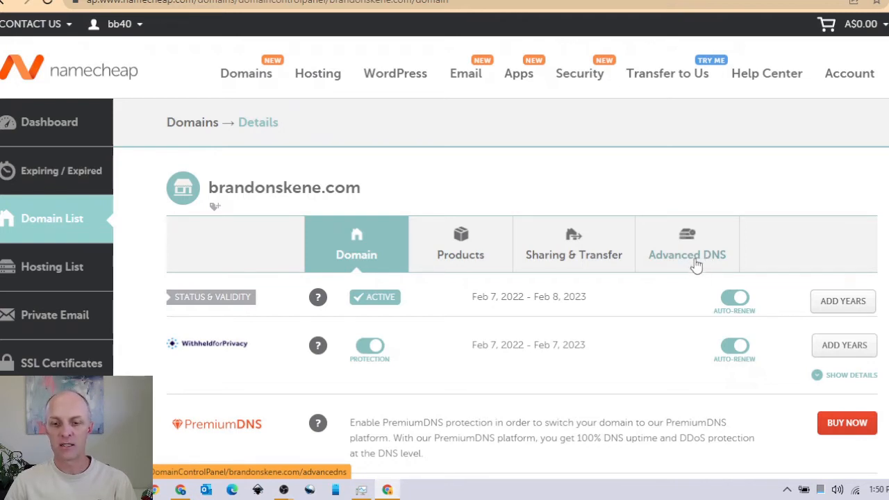
left_click(686, 244)
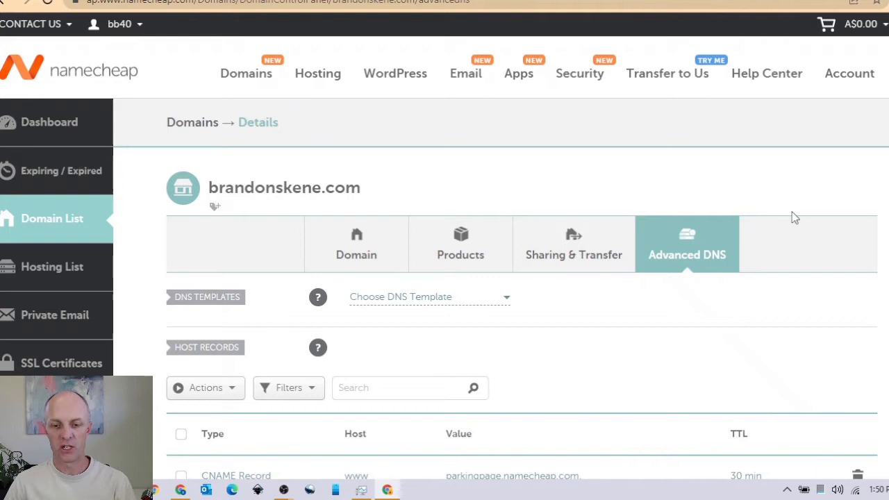
- Delete the parking-page CNAME and URL redirect records until no host records remain
scroll("down", 3)
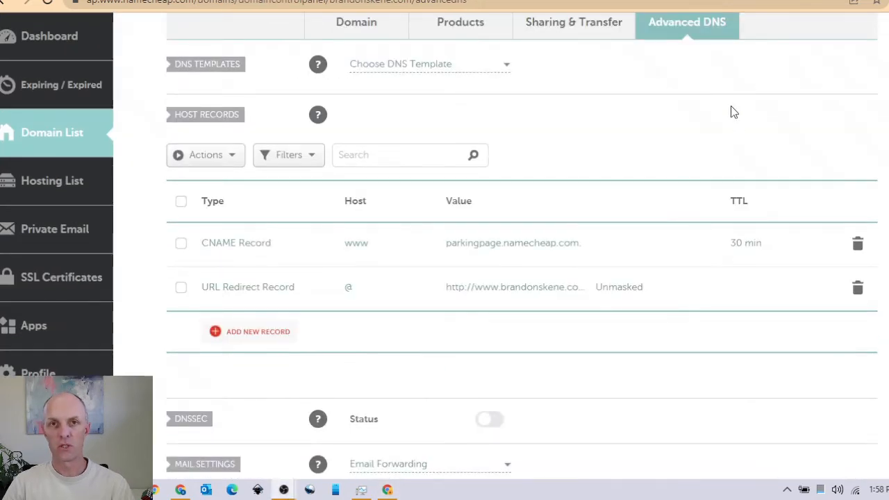
mouse_move(469, 271)
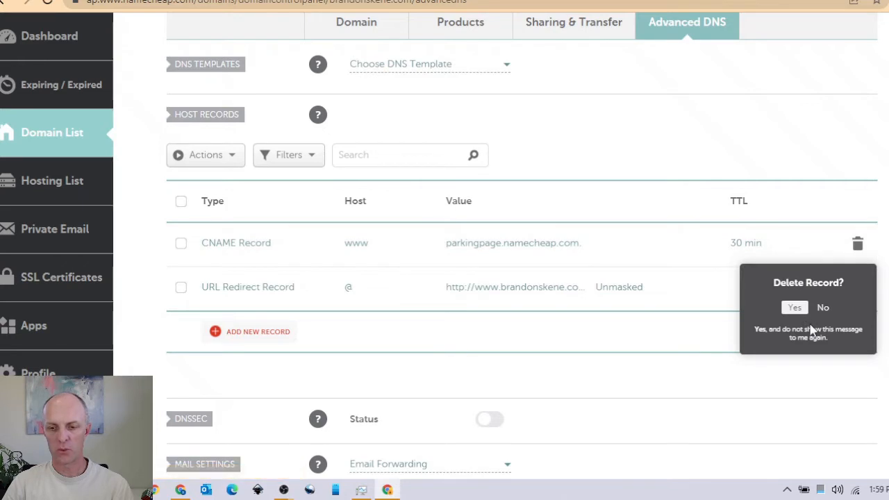
left_click(795, 308)
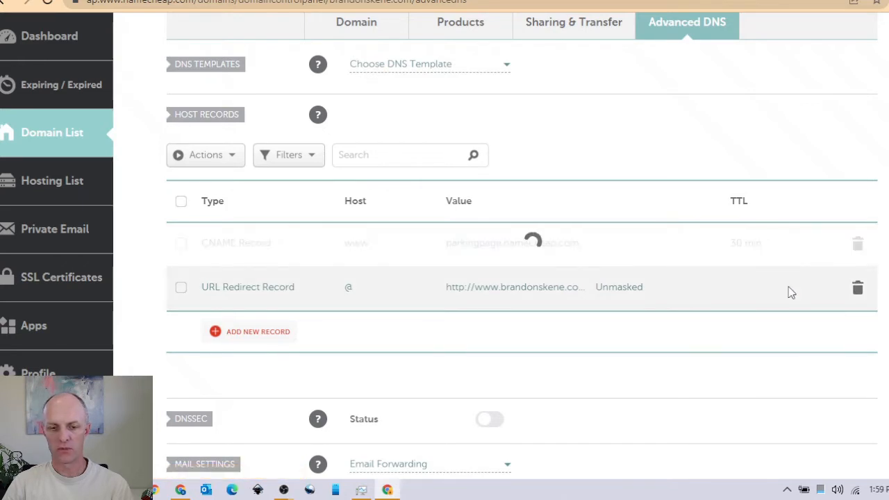
left_click(858, 243)
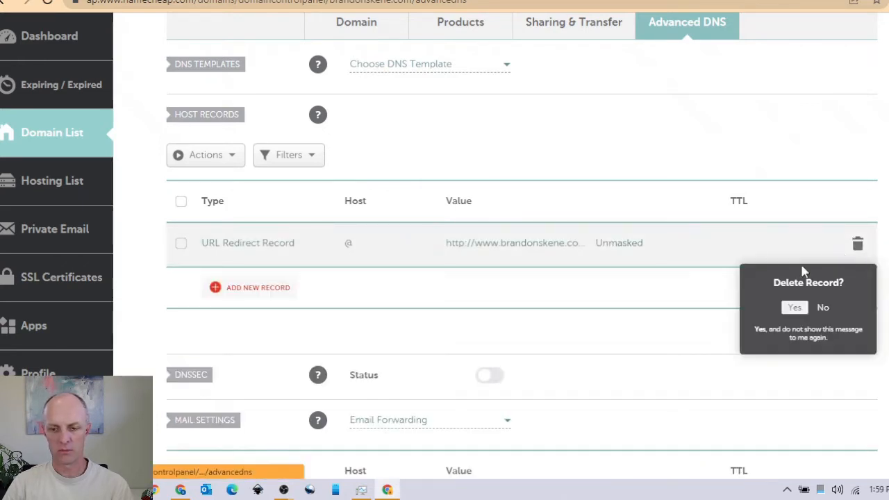
left_click(795, 307)
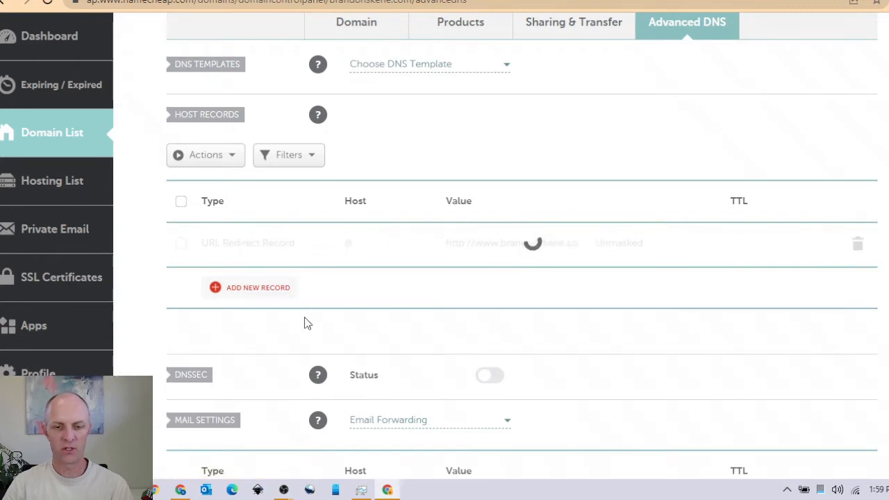
left_click(857, 243)
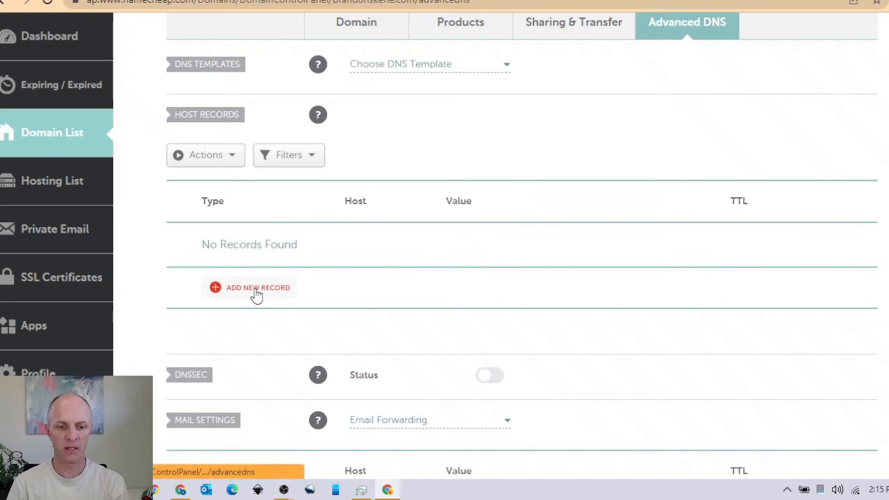
- Save a new CNAME record for host www pointing to the Systeme.io target
left_click(259, 286)
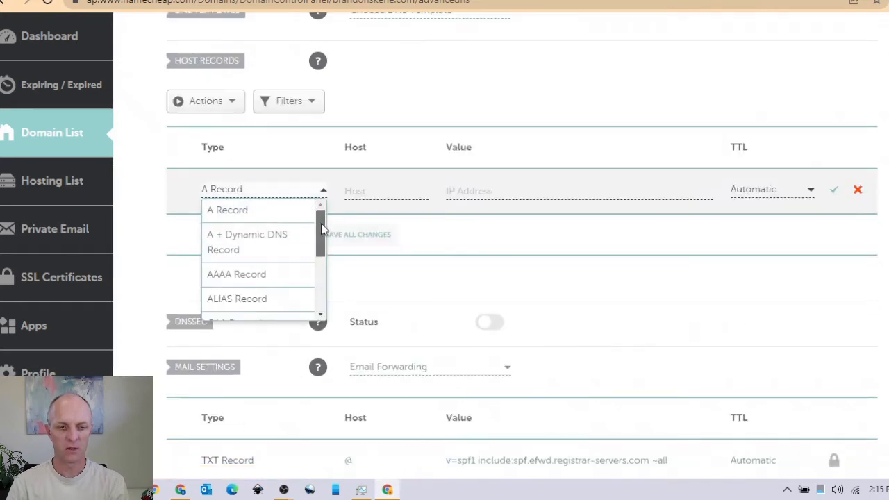
scroll("down", 3)
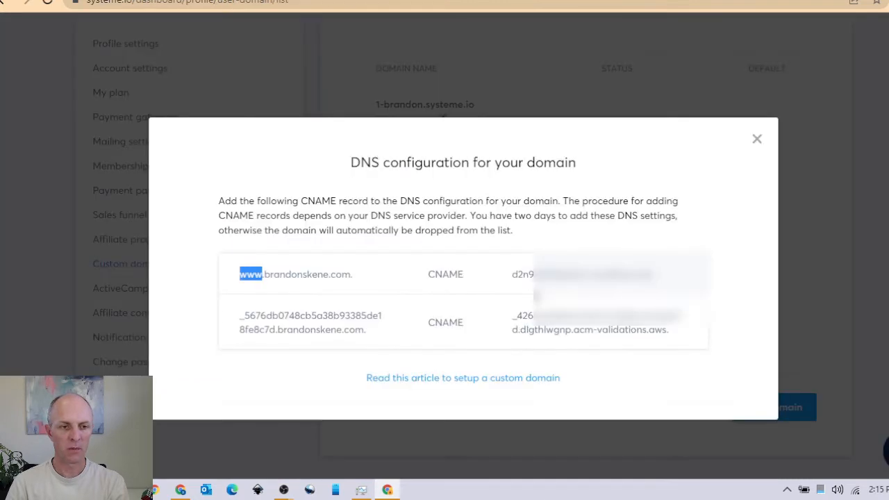
mouse_move(441, 254)
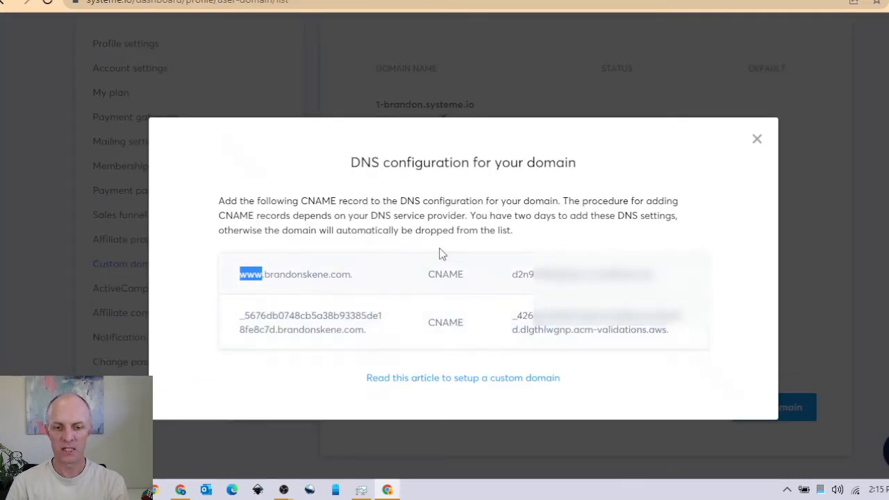
mouse_move(465, 311)
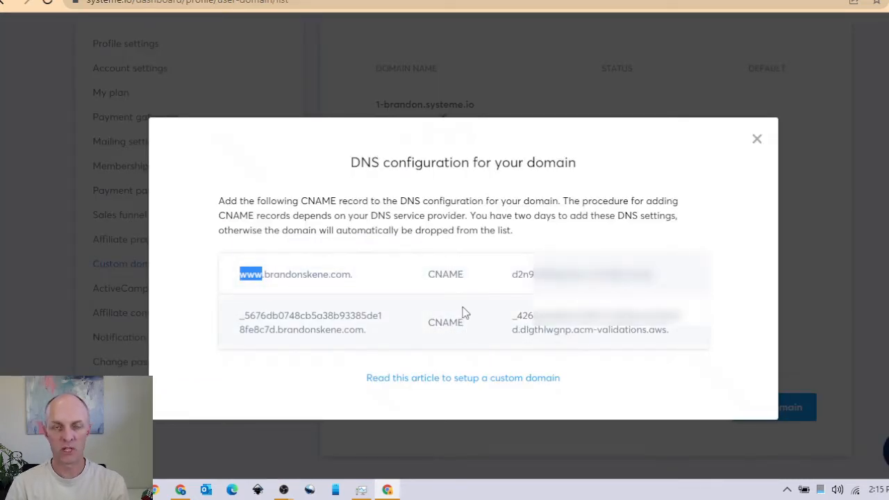
mouse_move(253, 290)
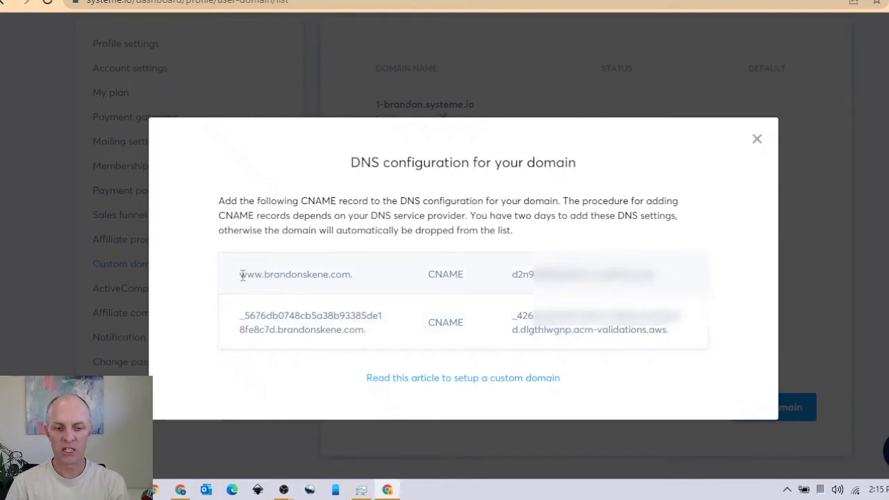
double_click(250, 273)
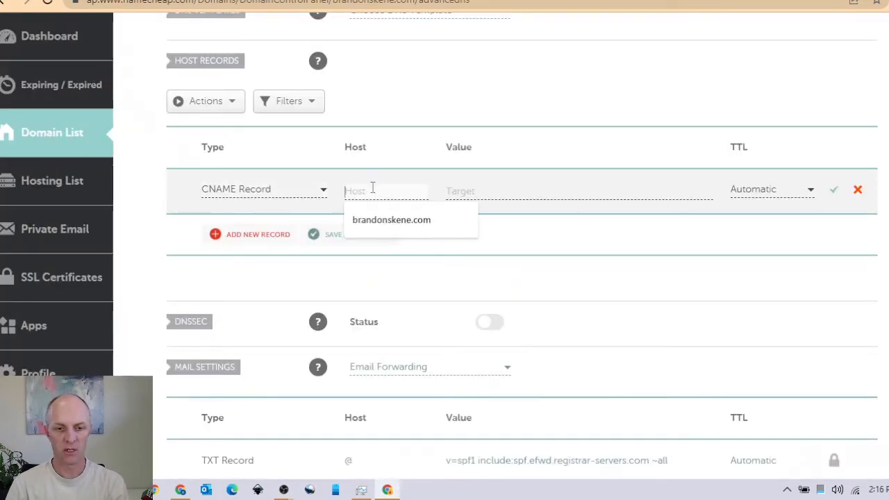
type("www")
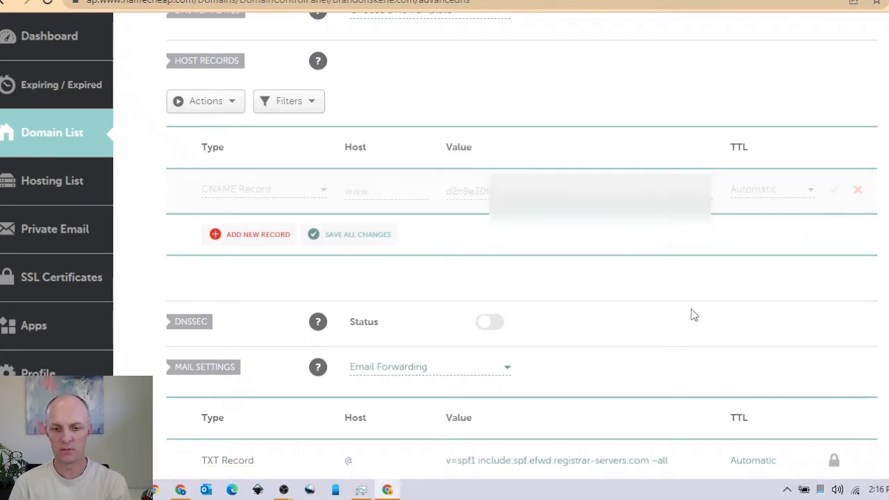
left_click(350, 233)
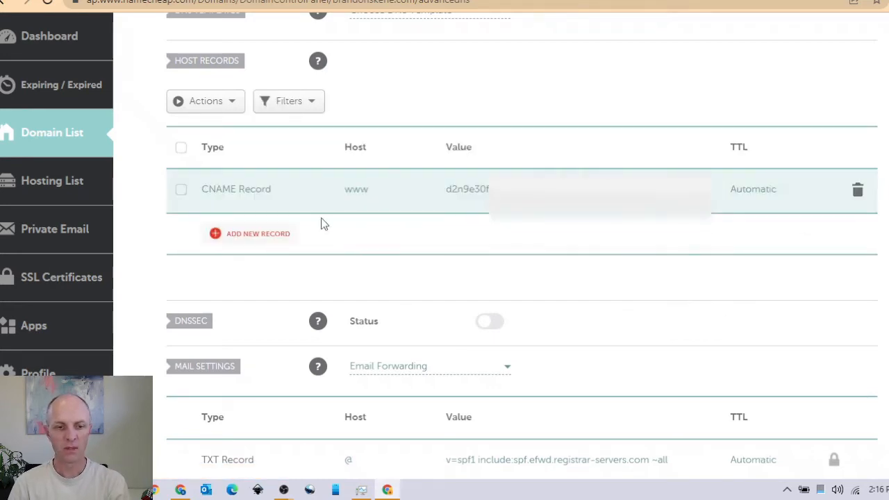
- Create an ALIAS record for host @ with the CloudFront target value d2n9e30f…
left_click(250, 233)
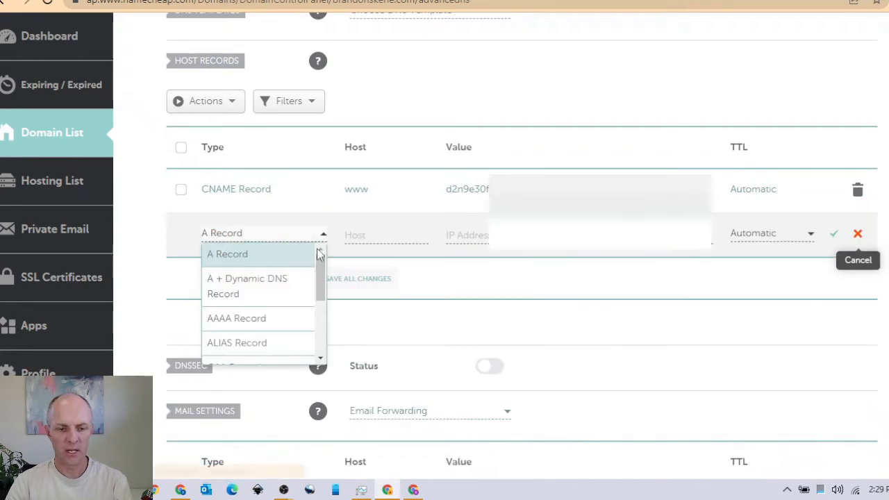
mouse_move(249, 345)
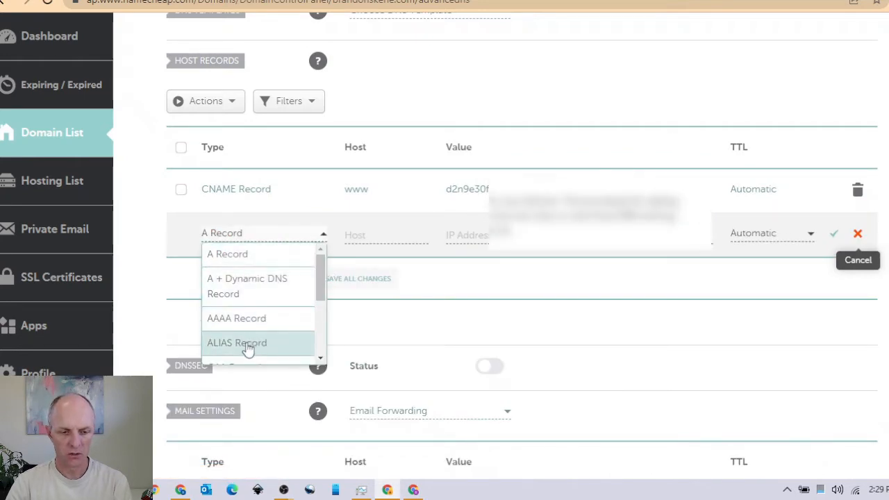
left_click(236, 342)
type("@")
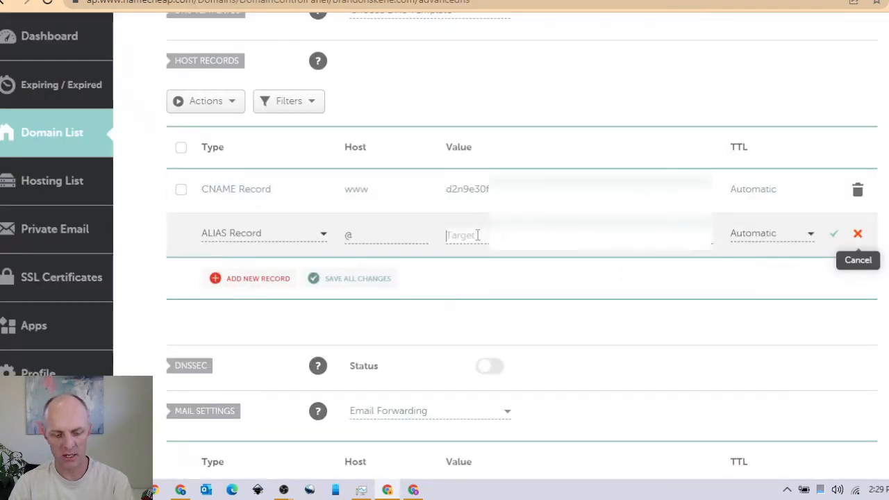
type("d2n9e30f")
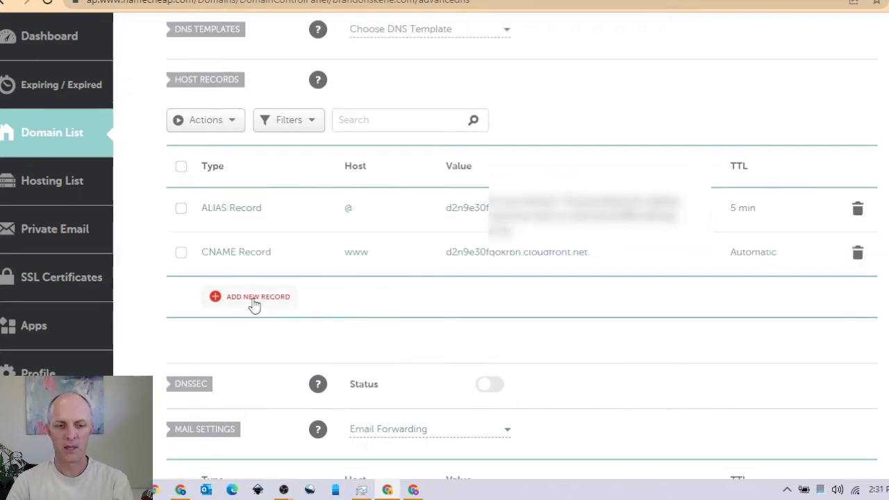
- Create a CNAME record with the validation host _5676db0748cb5a… from Systeme.io
left_click(256, 298)
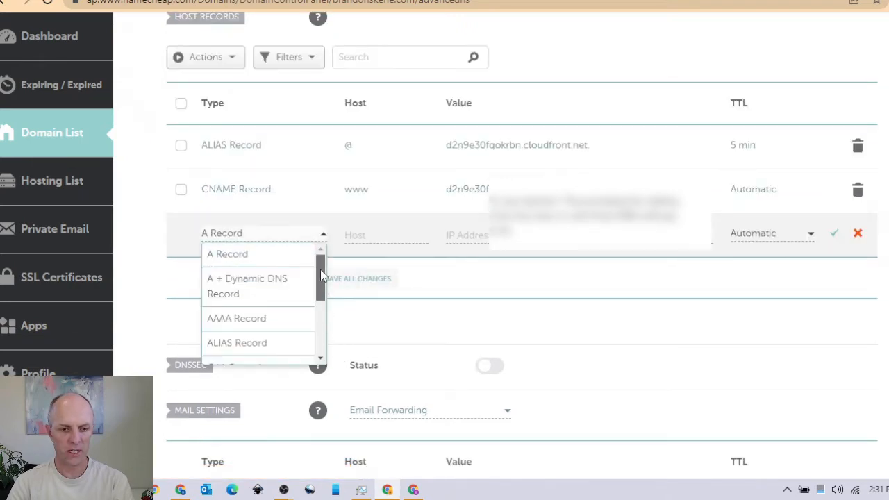
scroll("down", 3)
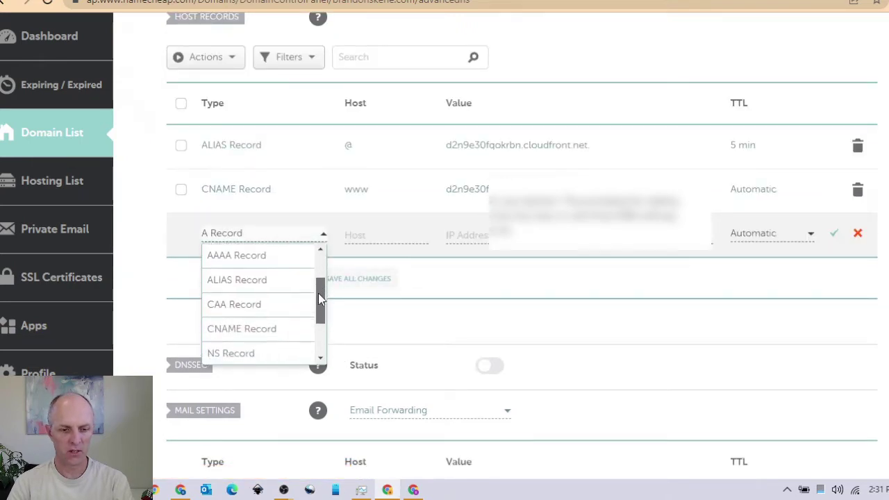
left_click(241, 327)
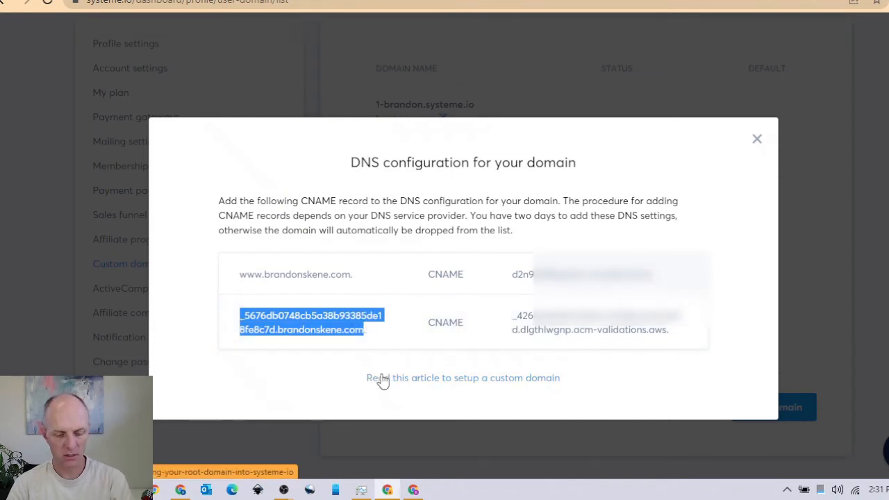
mouse_move(368, 340)
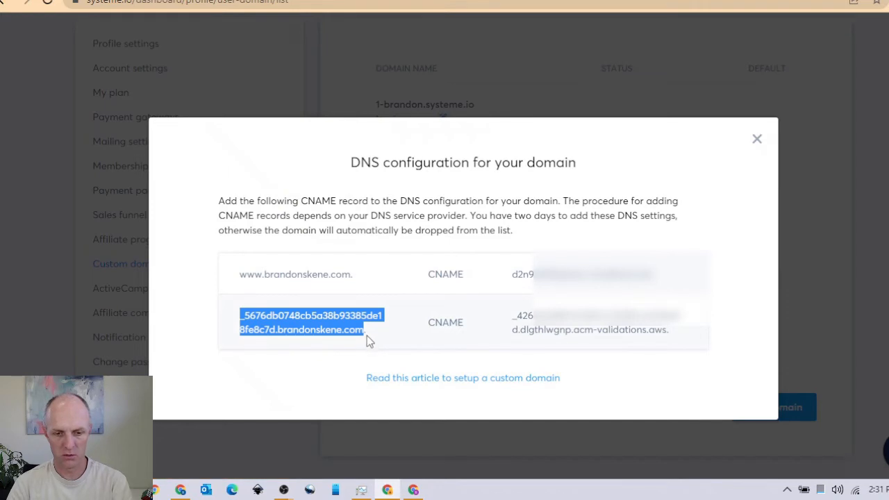
mouse_move(361, 358)
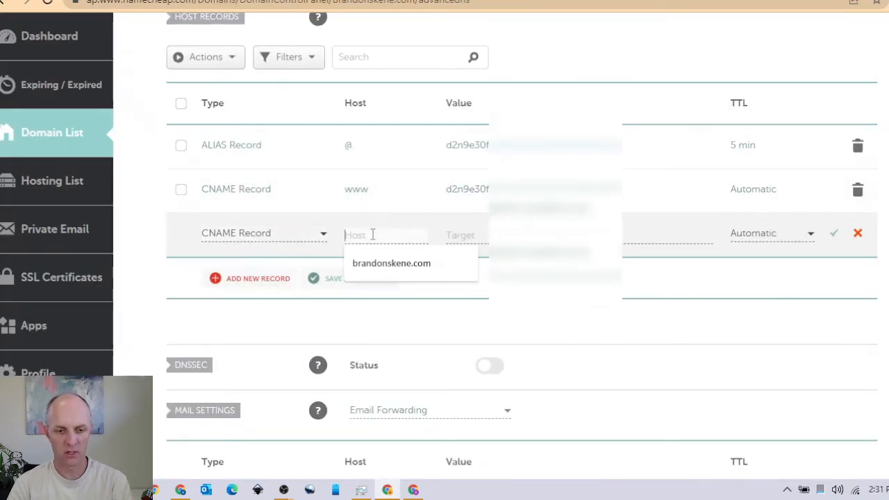
type("_5676db0748cb5a")
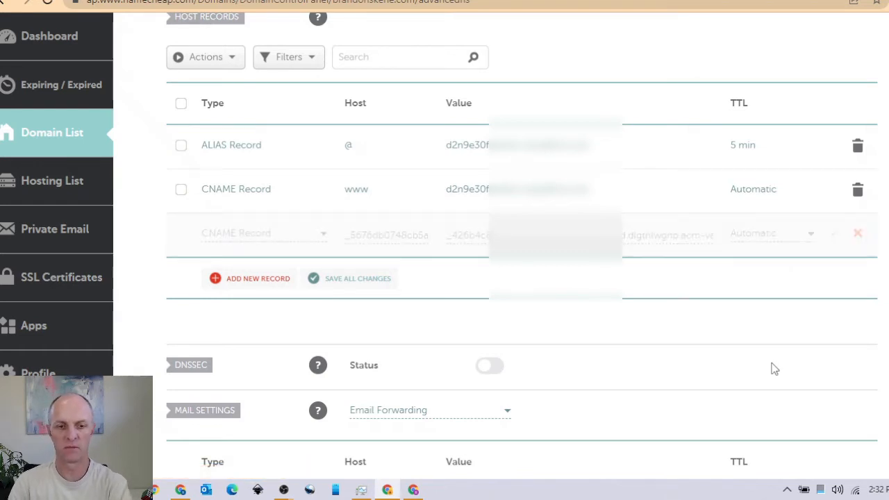
left_click(358, 278)
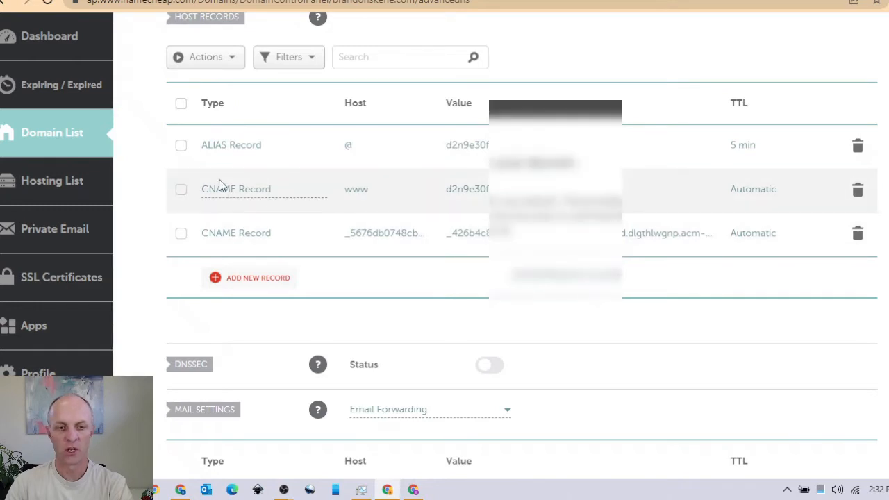
mouse_move(355, 188)
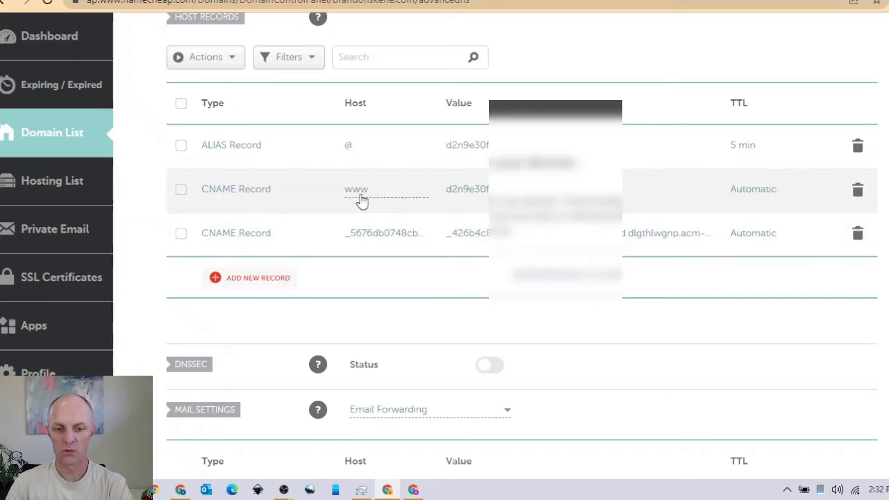
mouse_move(364, 202)
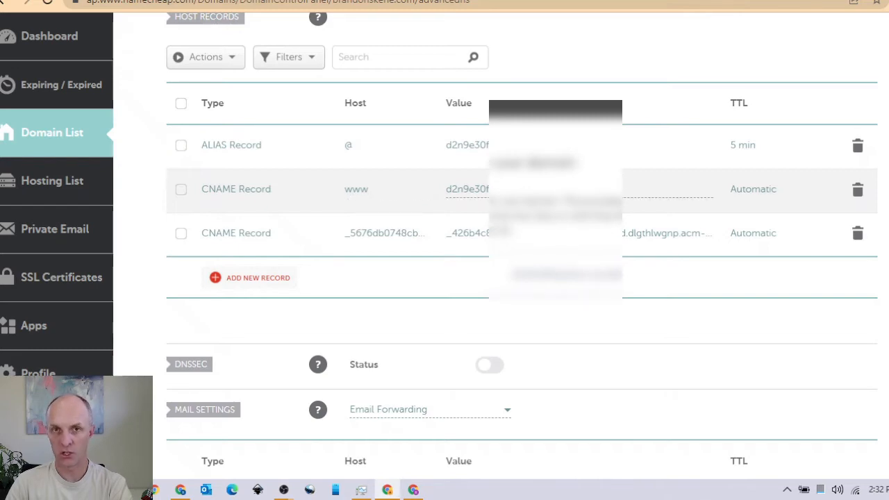
mouse_move(230, 144)
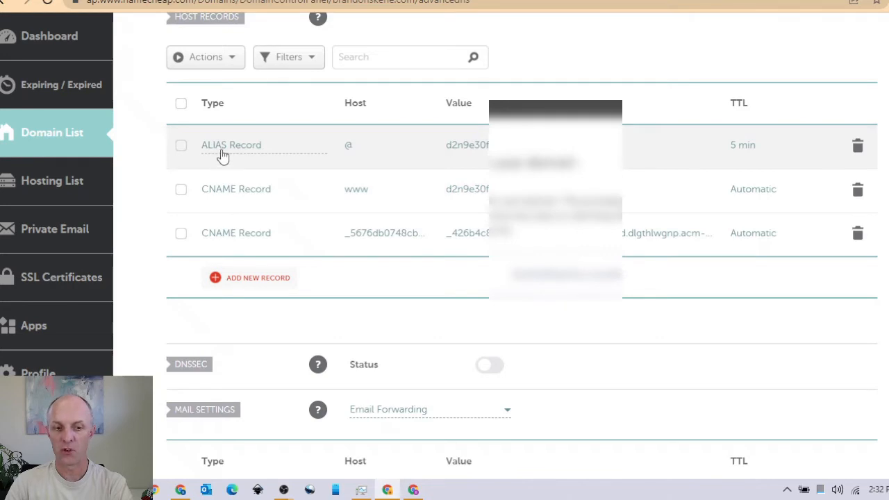
mouse_move(350, 158)
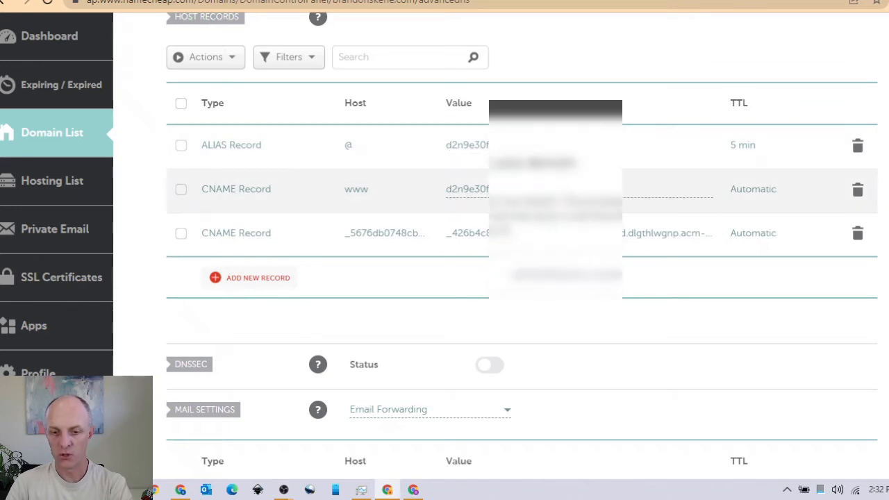
mouse_move(267, 141)
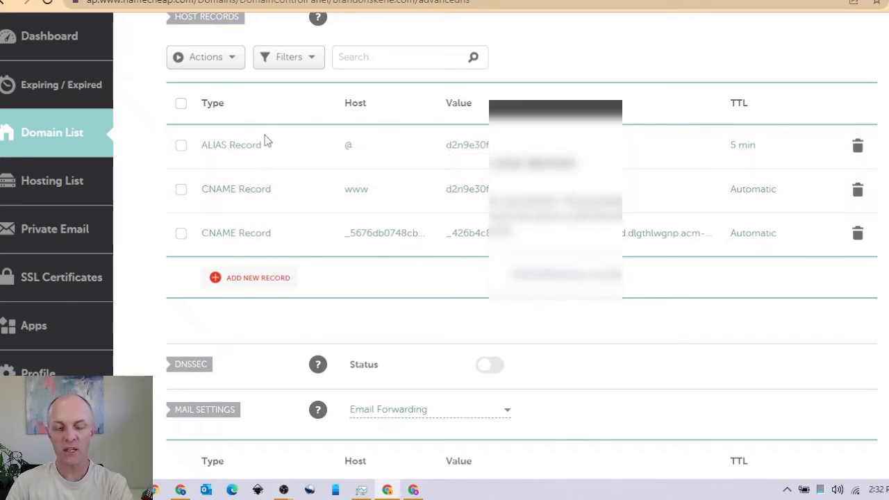
mouse_move(267, 233)
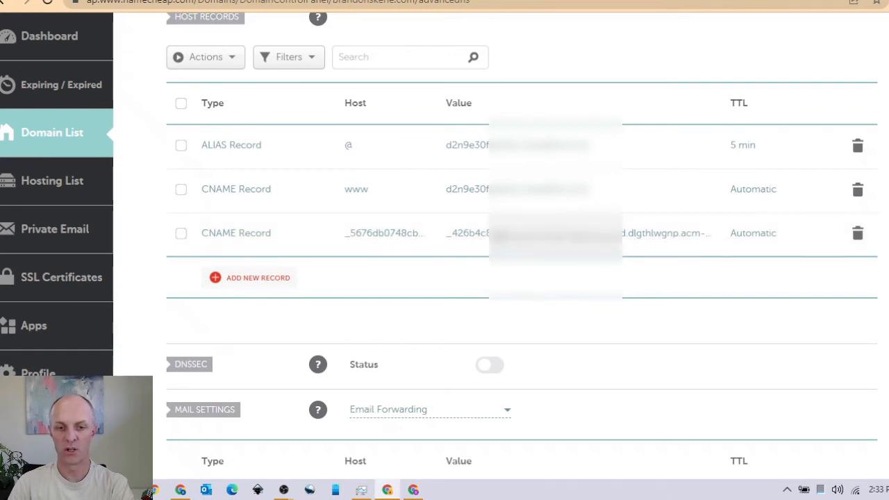
scroll("down", 3)
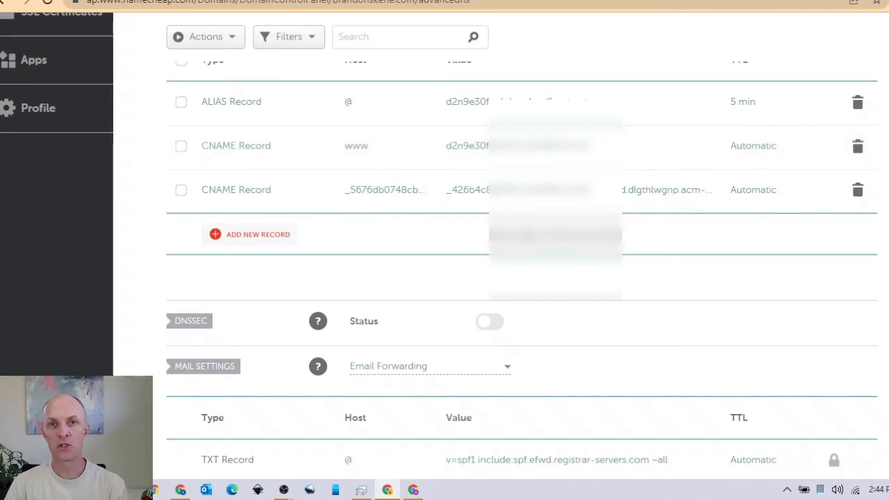
mouse_move(650, 252)
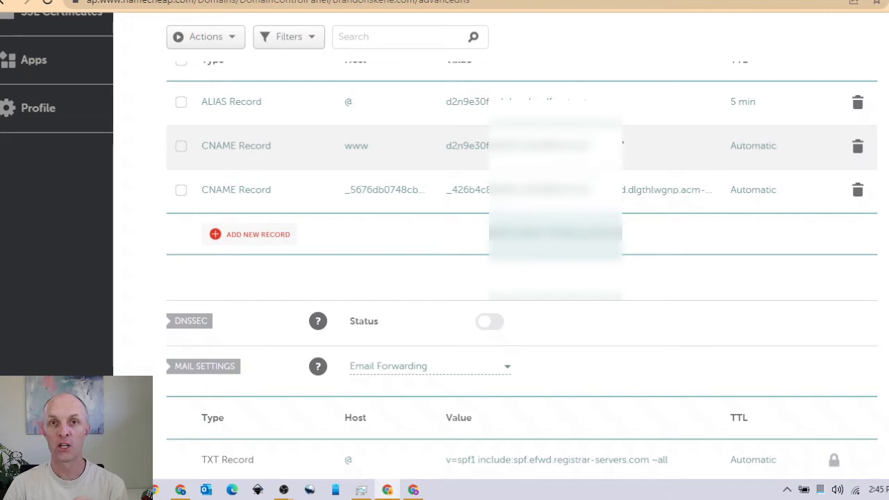
mouse_move(651, 150)
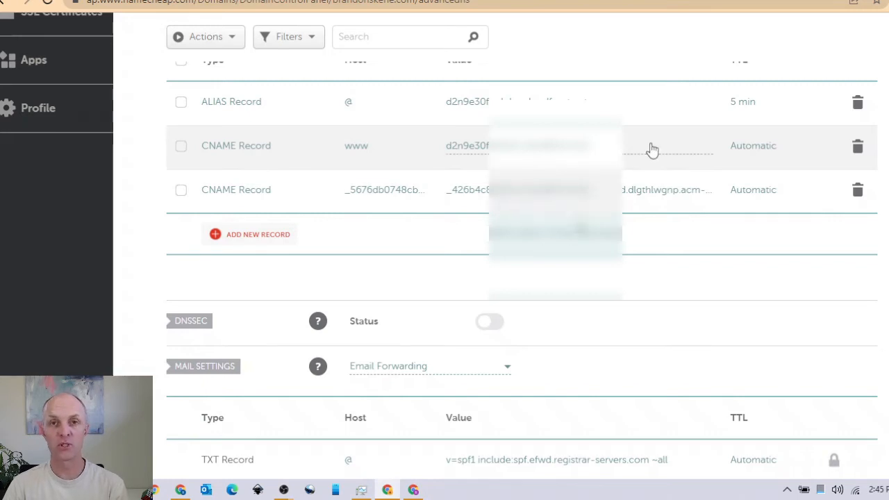
mouse_move(192, 153)
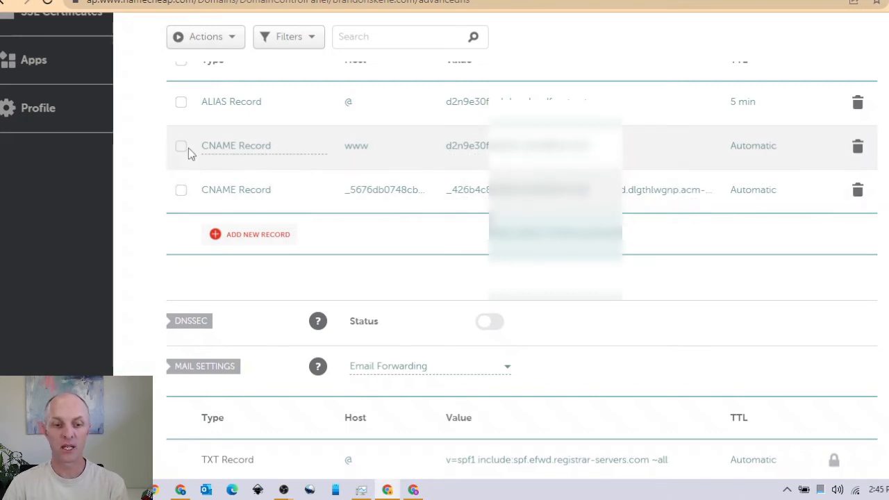
mouse_move(396, 160)
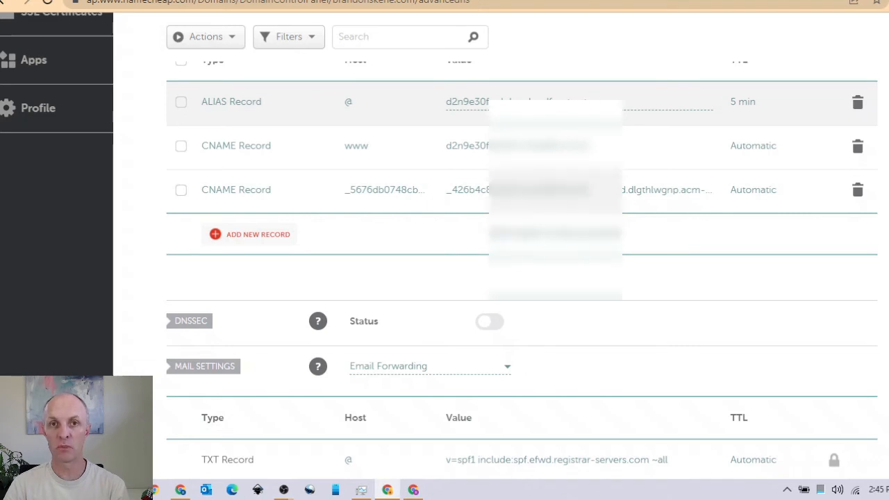
scroll("up", 3)
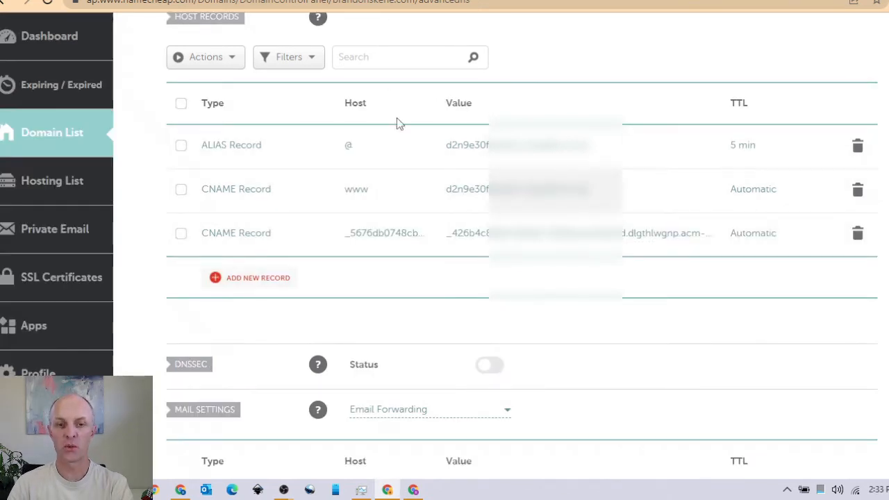
left_click(356, 189)
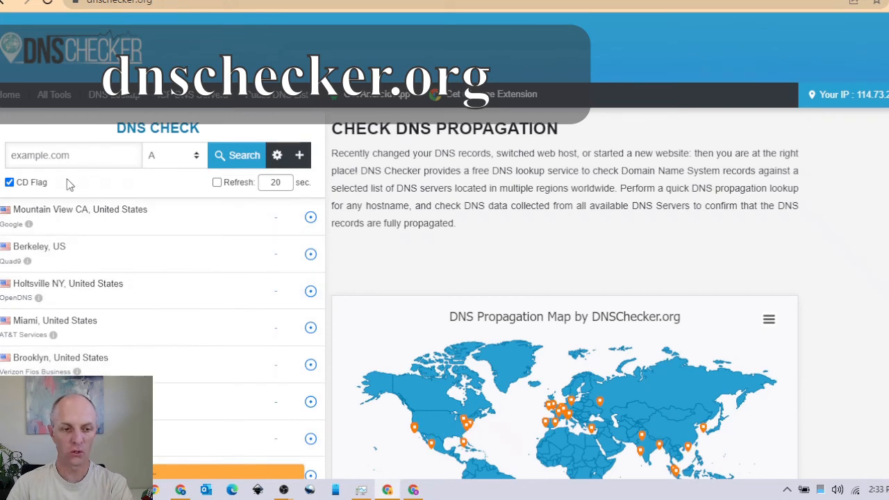
type("www.brando")
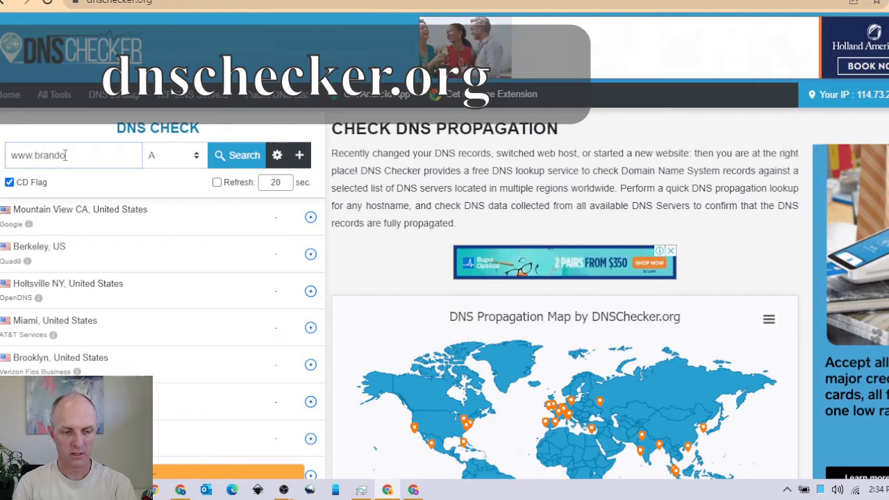
type("nskene")
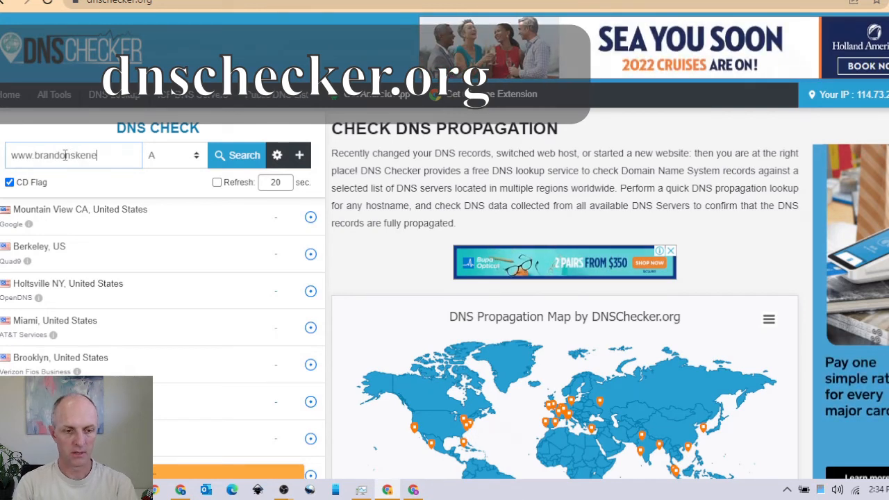
type(".com")
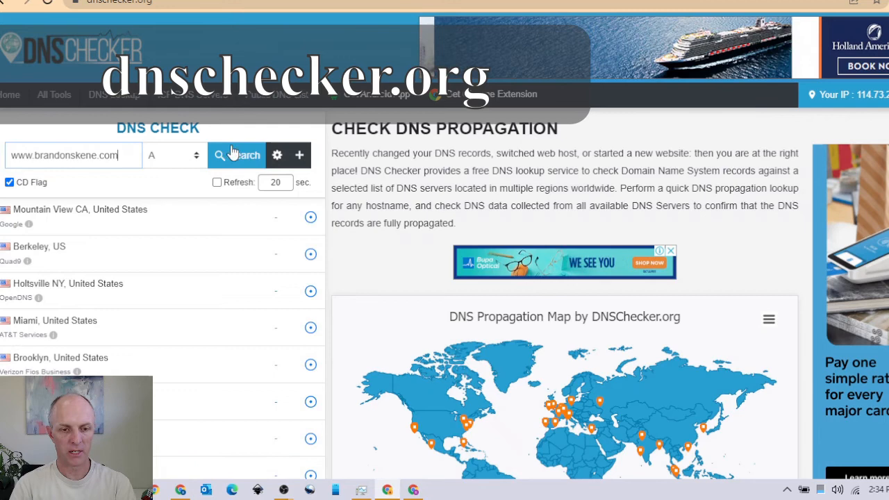
left_click(236, 155)
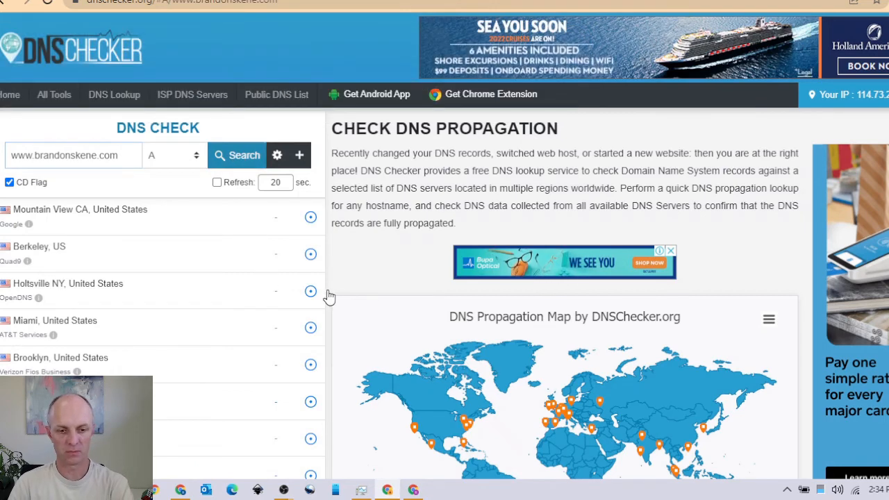
left_click(236, 155)
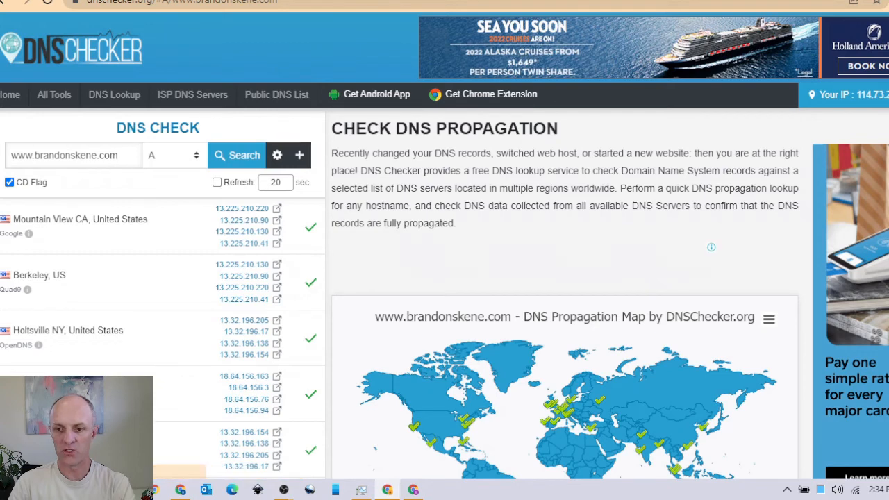
- Review the worldwide results and map confirming every location resolved with green ticks
scroll("down", 3)
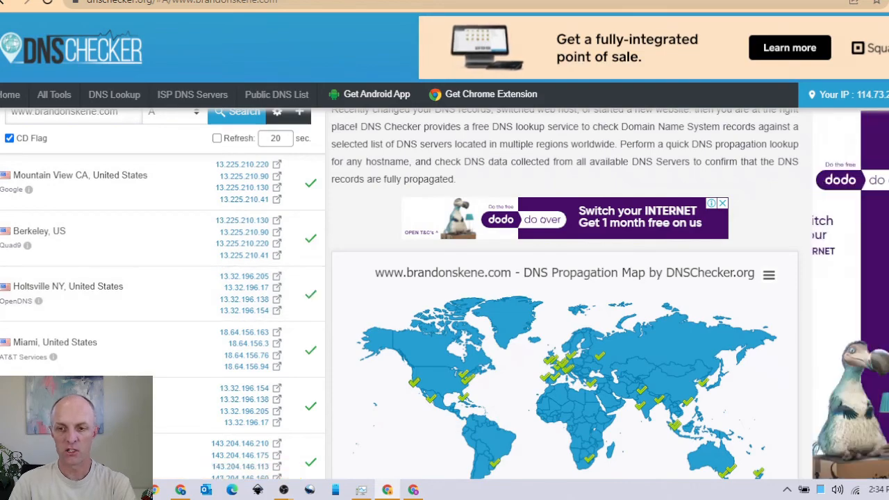
scroll("down", 3)
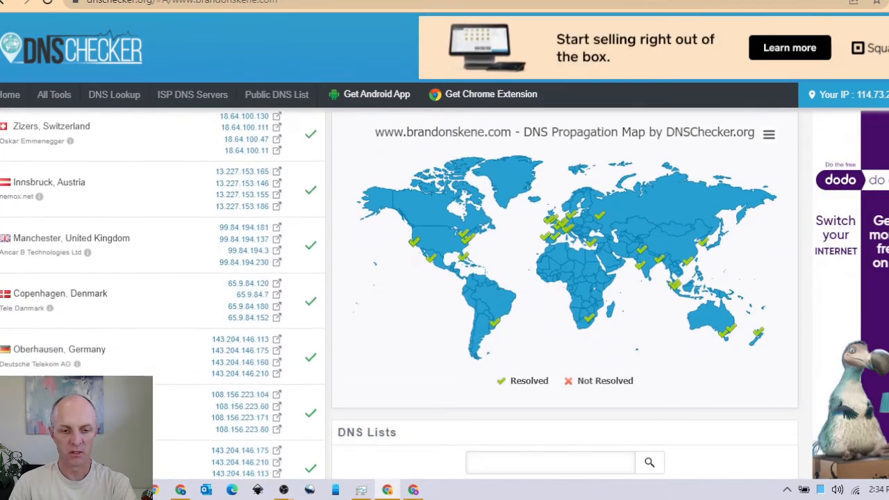
scroll("down", 3)
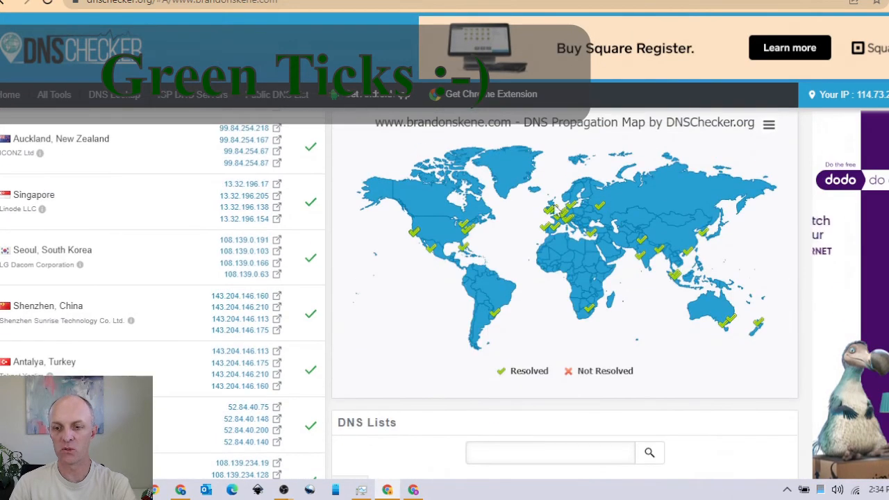
mouse_move(589, 305)
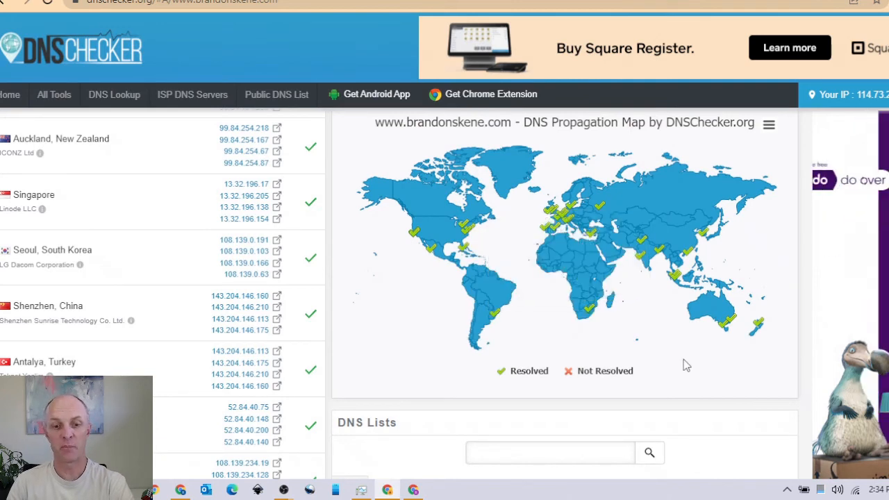
mouse_move(493, 313)
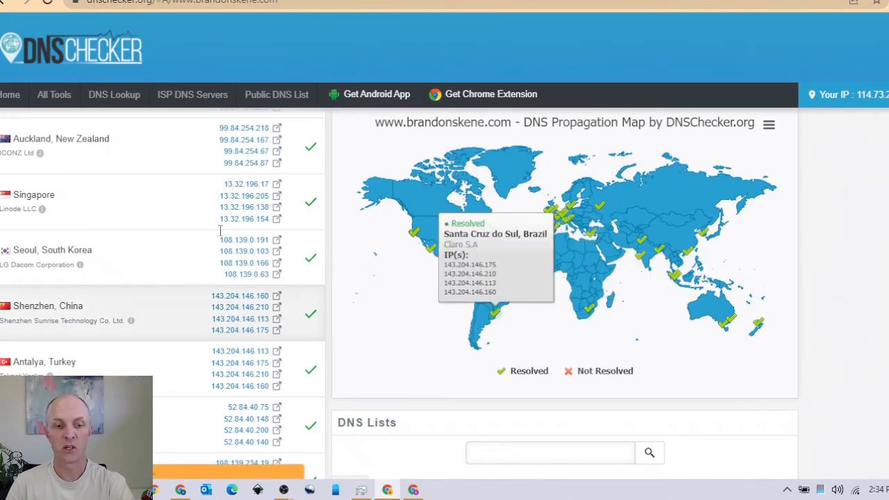
scroll("down", 3)
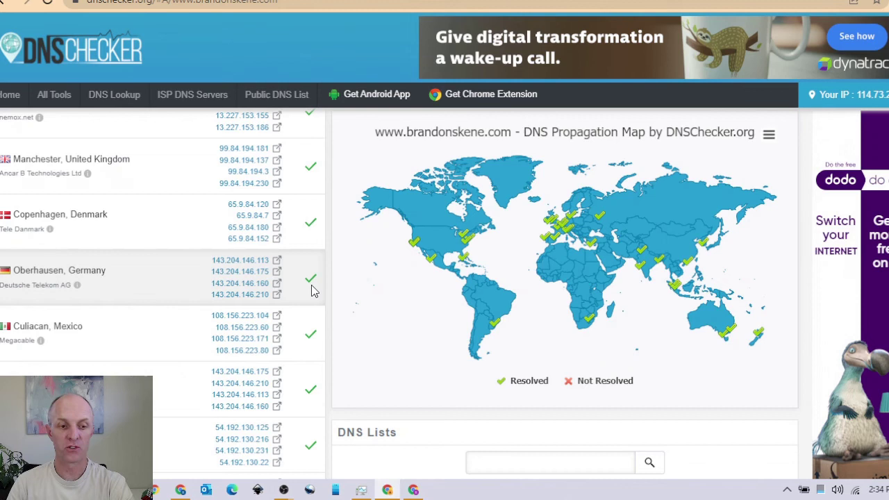
mouse_move(310, 302)
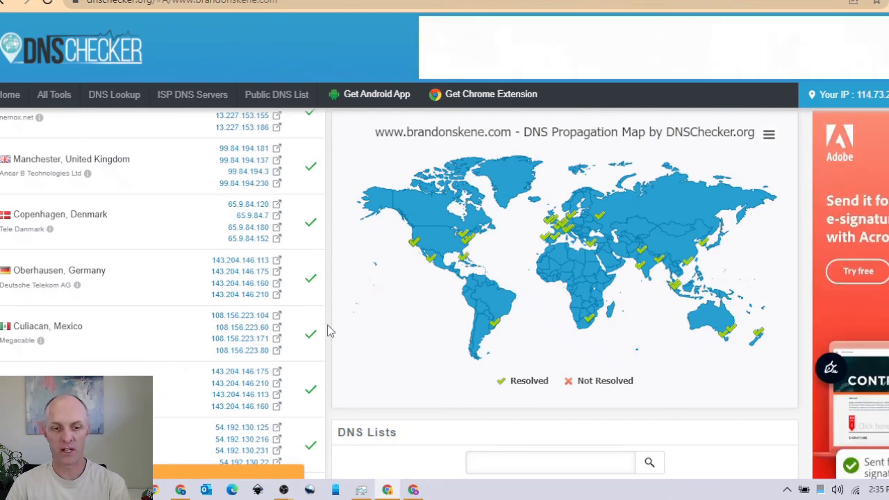
mouse_move(588, 322)
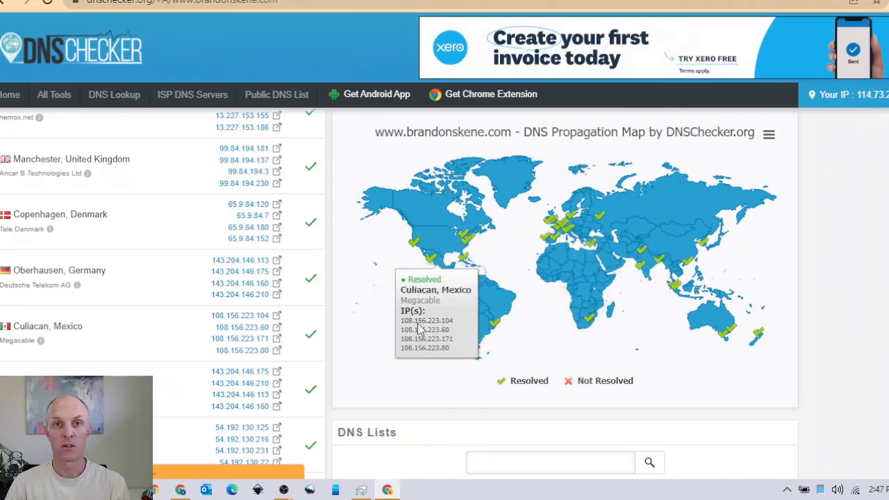
mouse_move(275, 58)
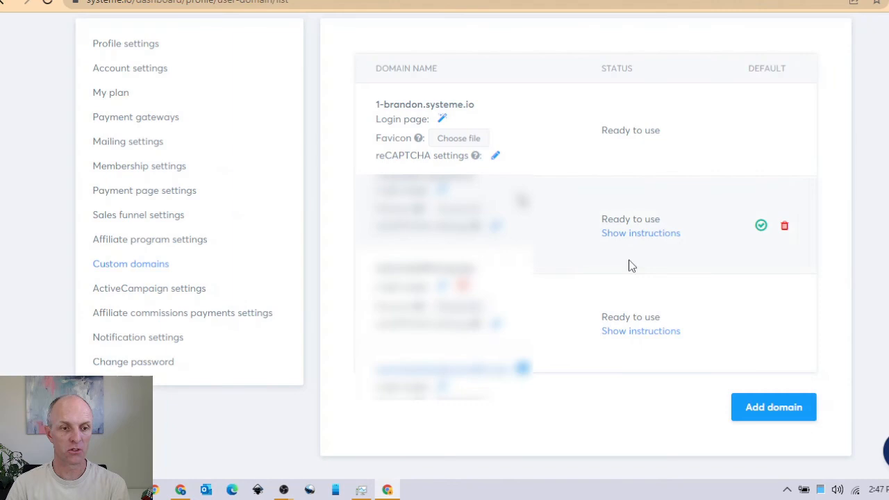
mouse_move(606, 200)
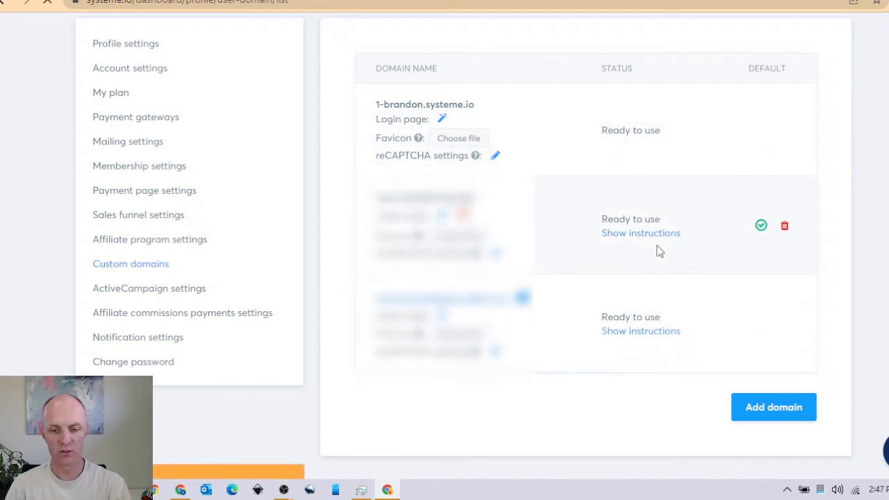
scroll("up", 3)
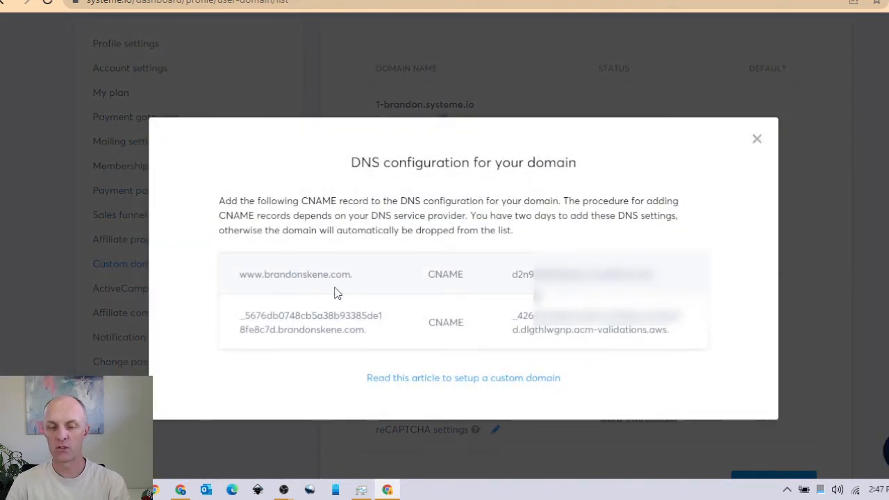
mouse_move(622, 342)
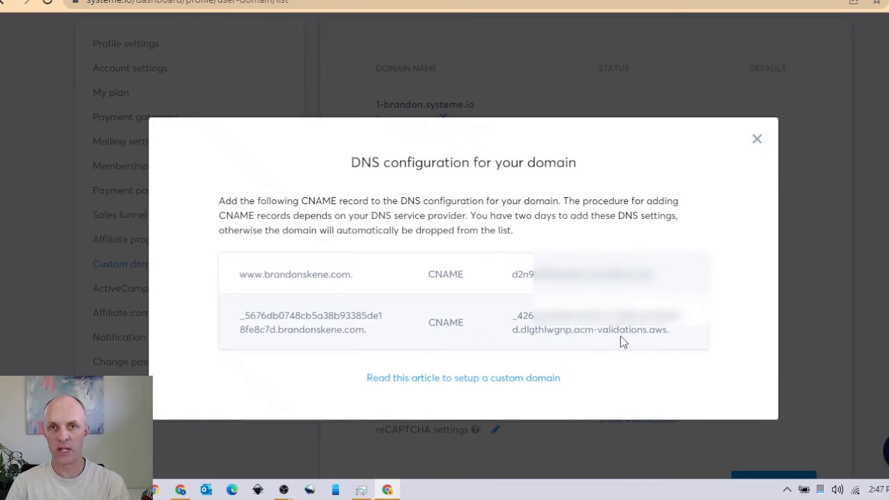
mouse_move(417, 250)
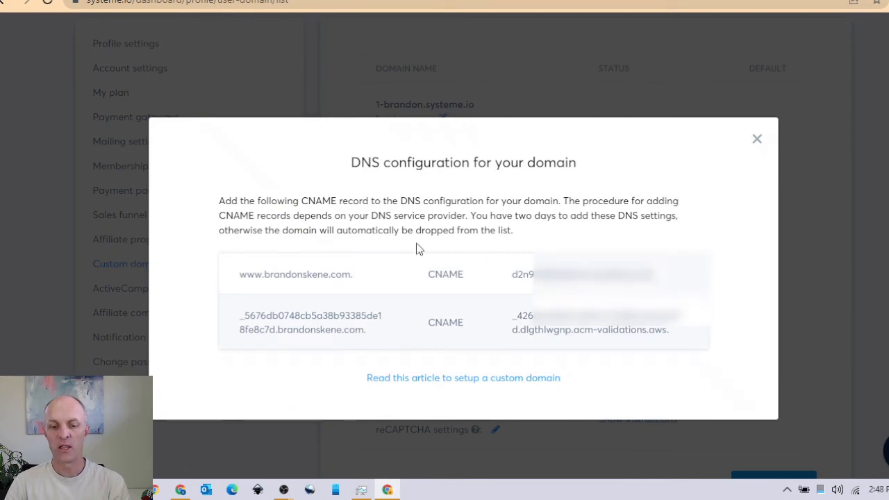
left_click(756, 139)
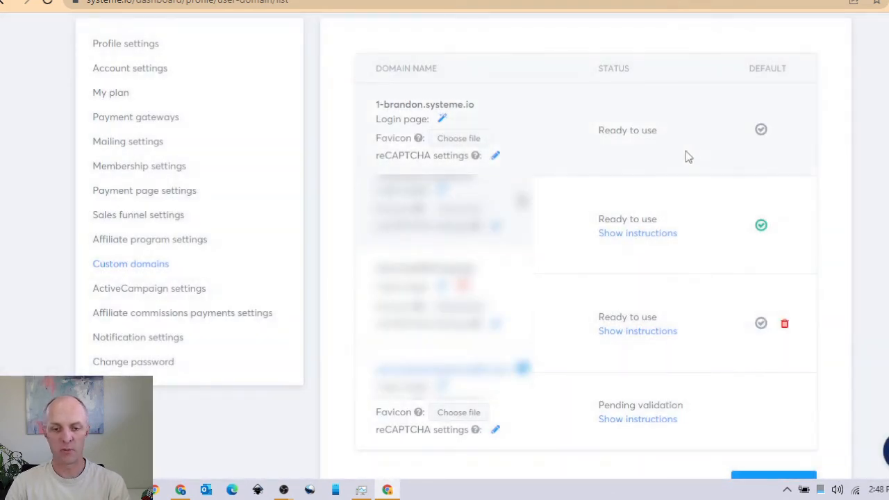
scroll("up", 3)
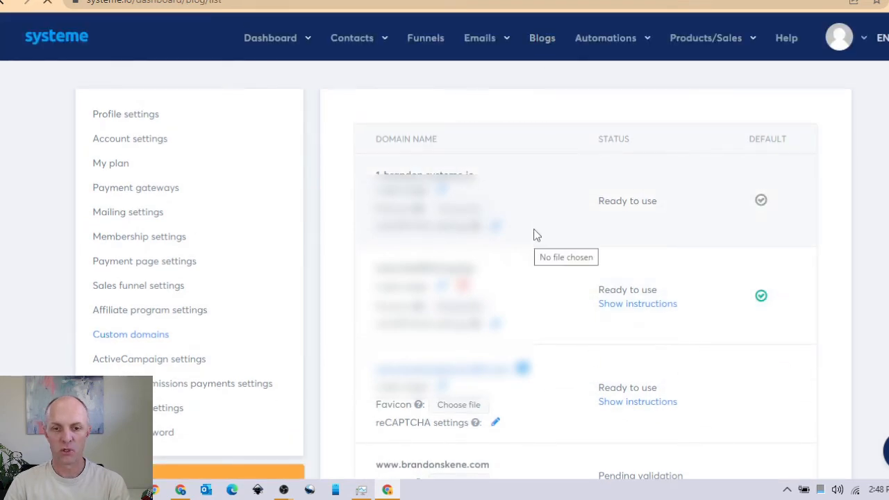
left_click(544, 37)
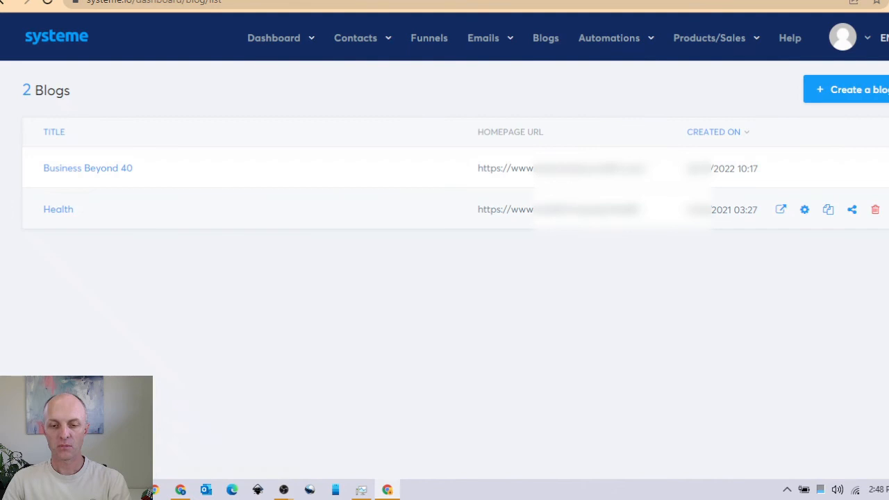
mouse_move(308, 435)
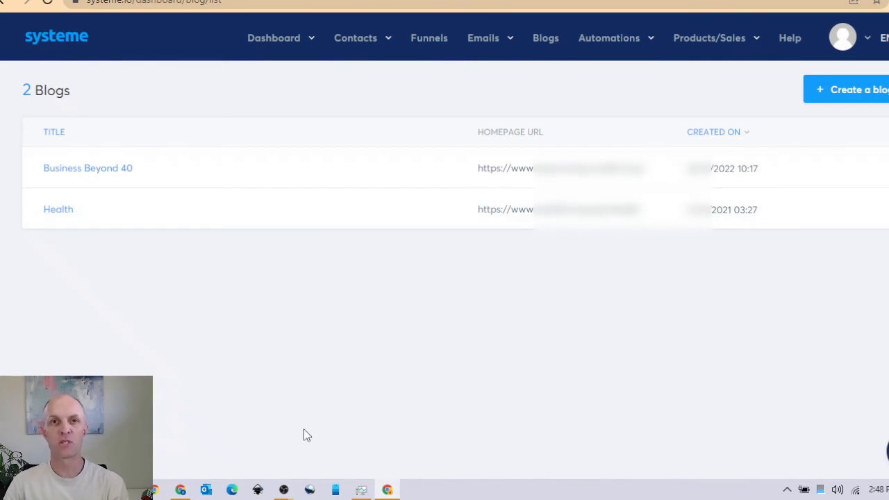
mouse_move(503, 423)
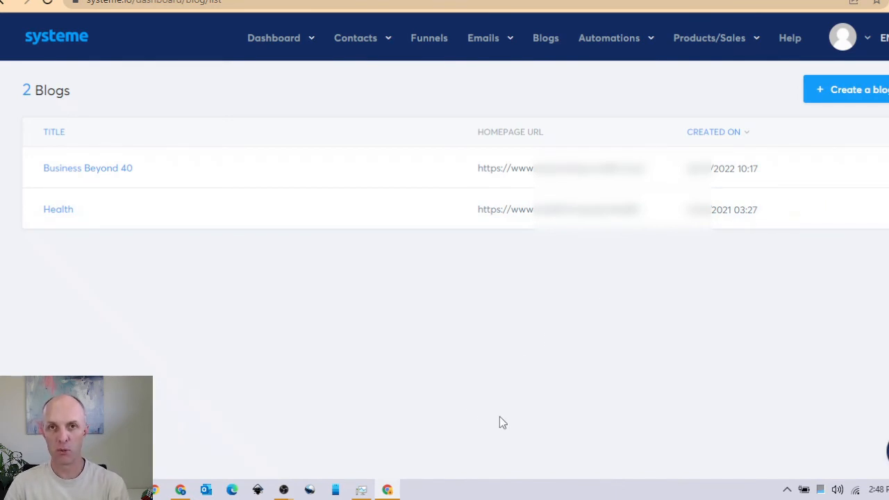
mouse_move(575, 478)
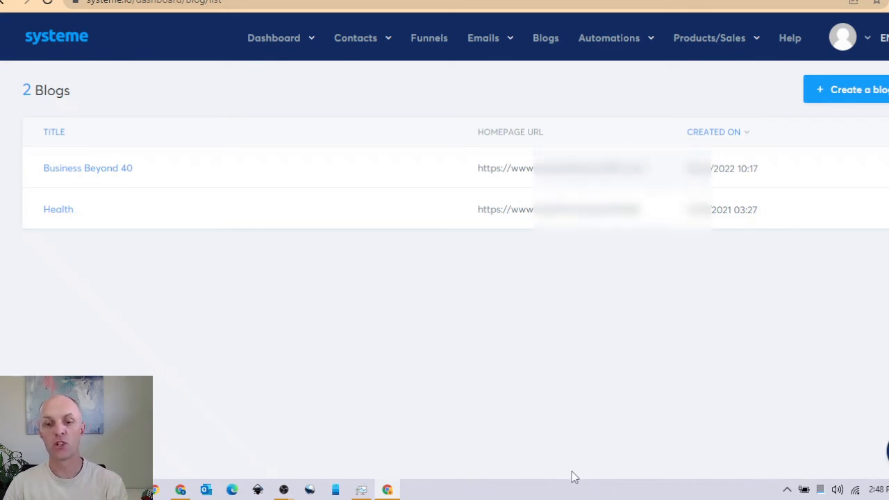
mouse_move(700, 278)
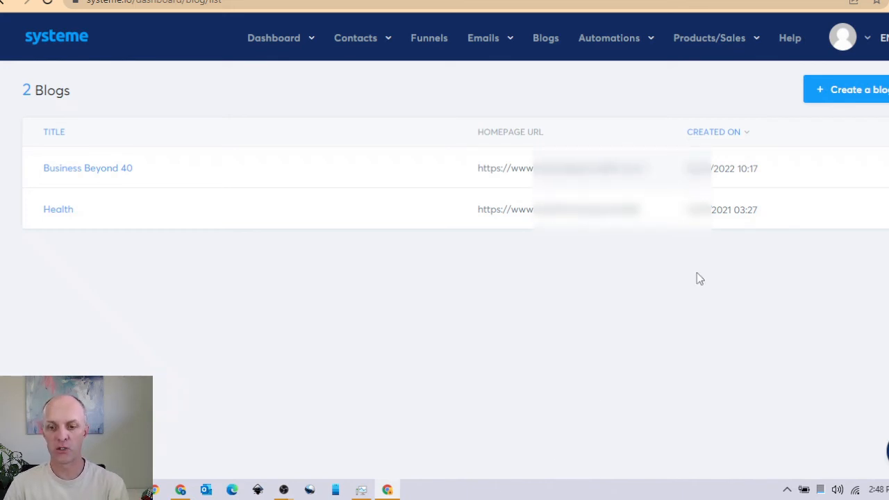
mouse_move(806, 168)
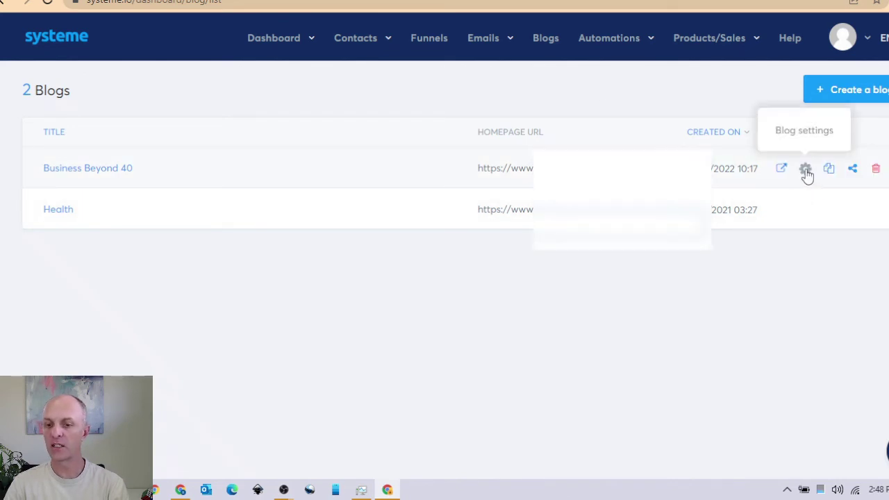
mouse_move(797, 181)
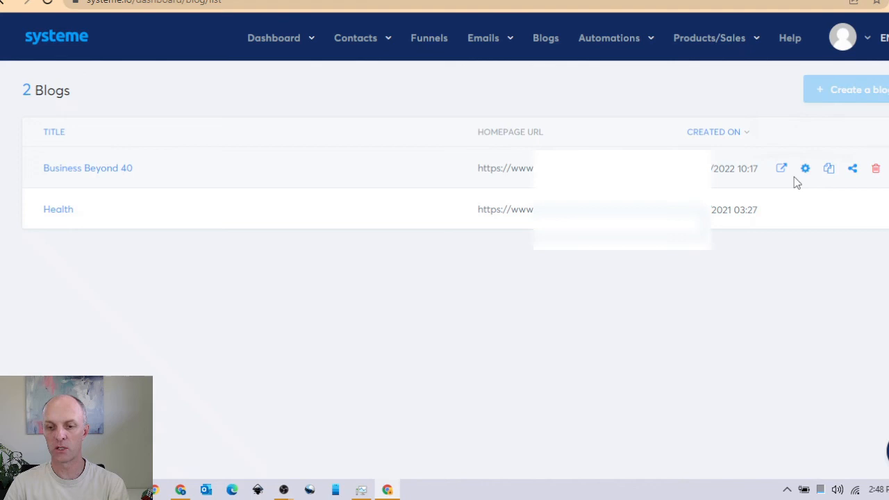
left_click(805, 168)
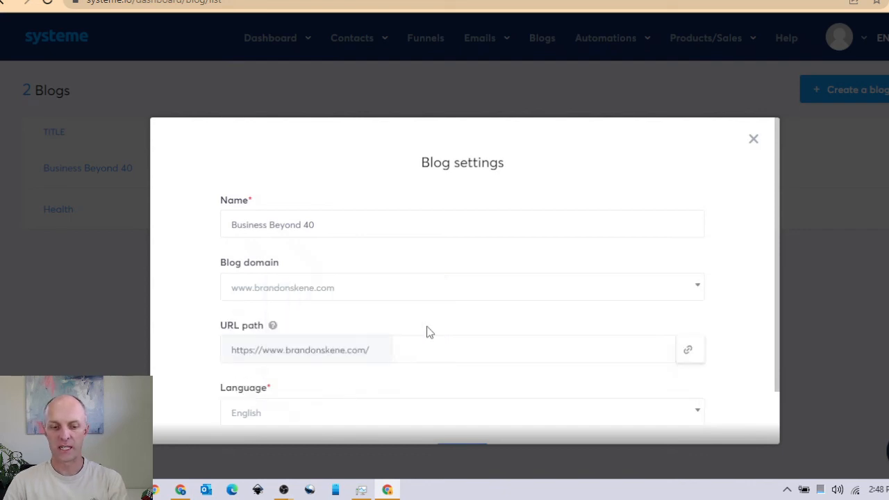
scroll("down", 3)
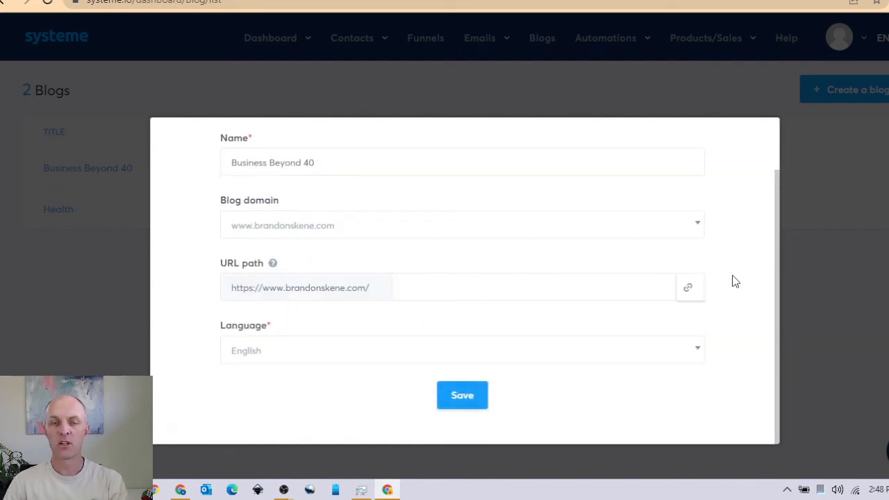
mouse_move(632, 416)
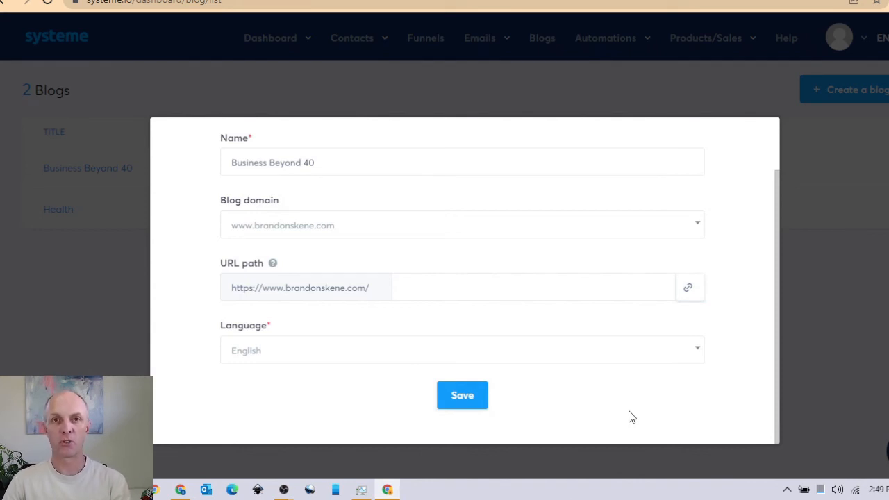
mouse_move(644, 381)
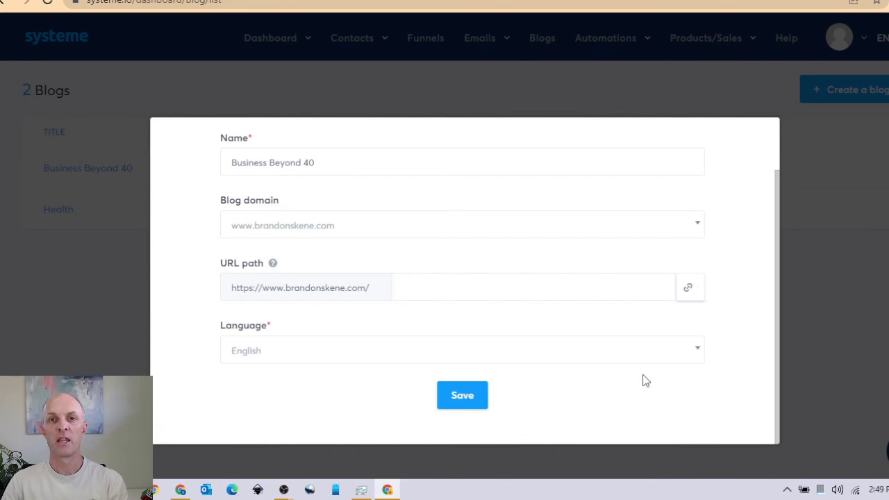
mouse_move(727, 290)
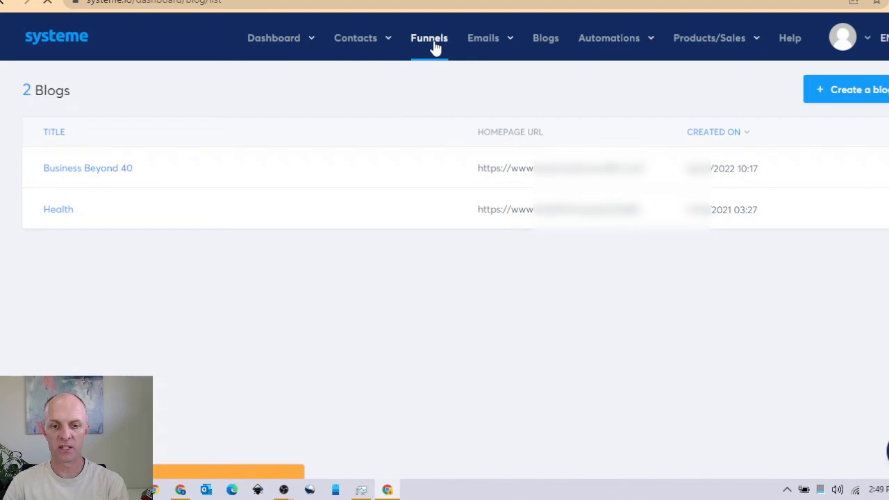
left_click(427, 38)
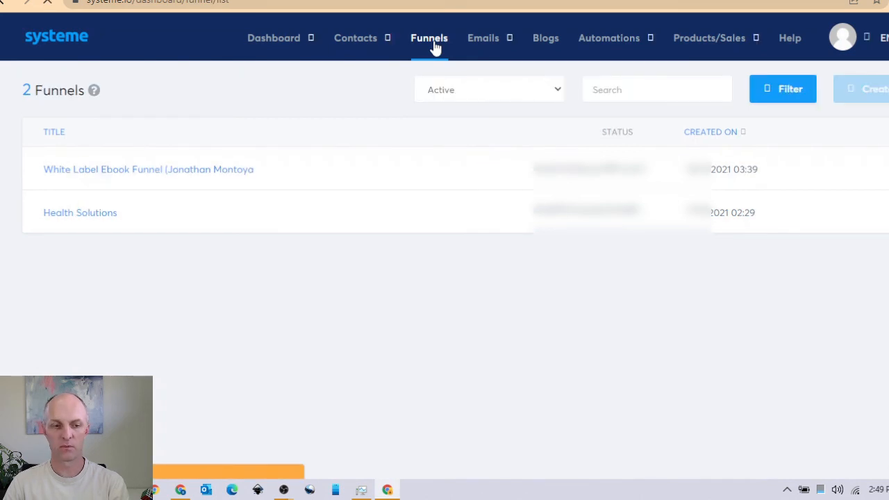
mouse_move(824, 214)
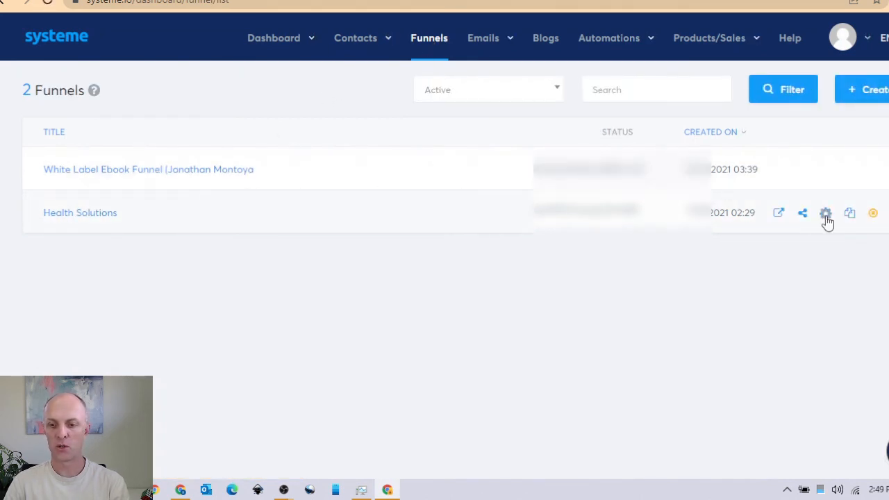
mouse_move(825, 214)
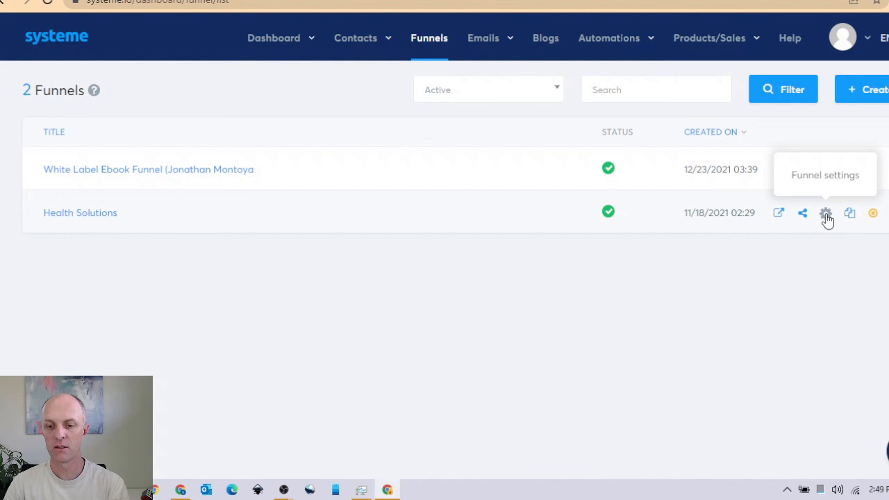
left_click(825, 212)
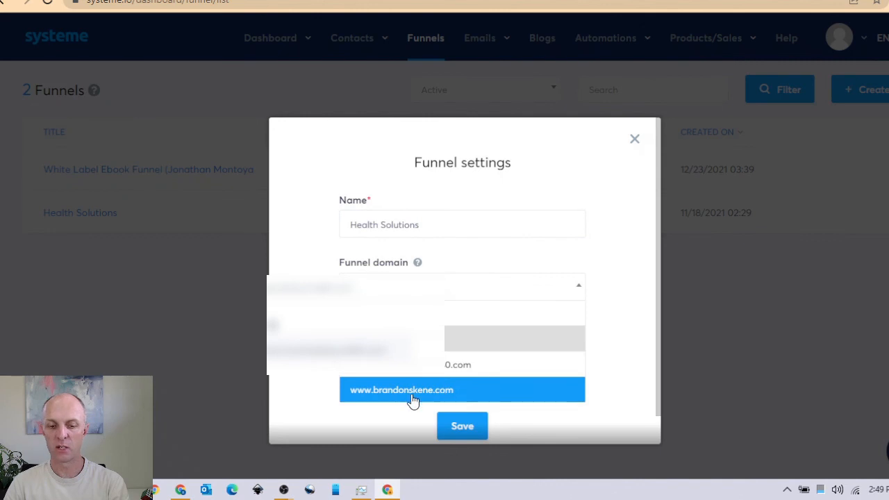
mouse_move(395, 400)
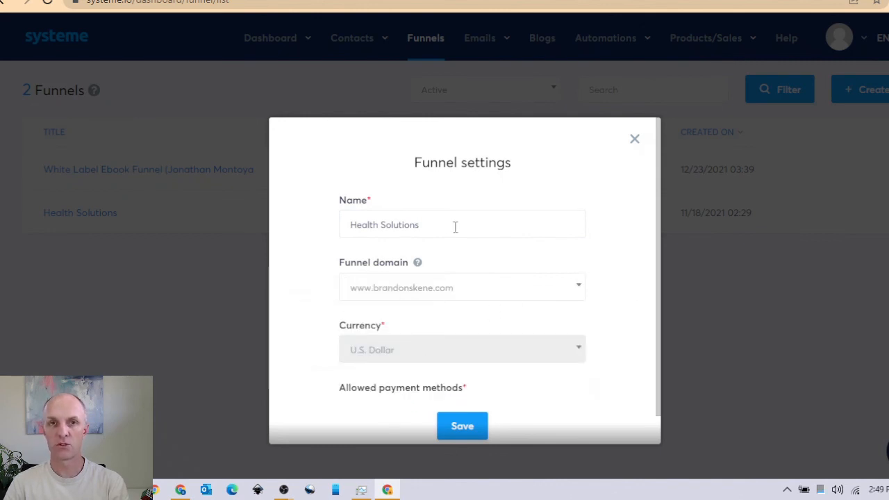
mouse_move(639, 261)
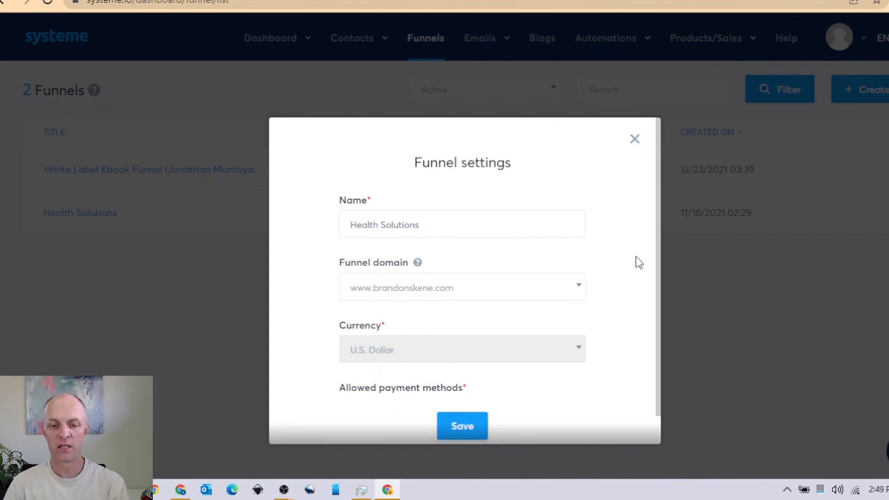
scroll("up", 3)
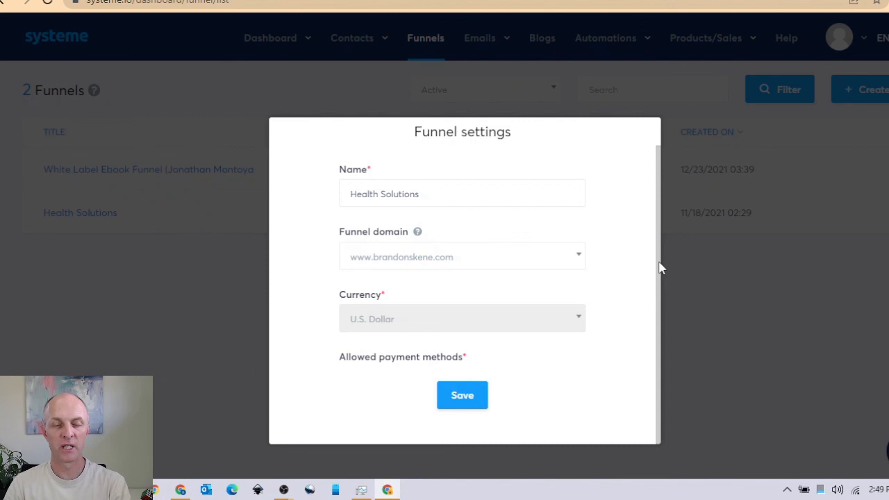
scroll("up", 3)
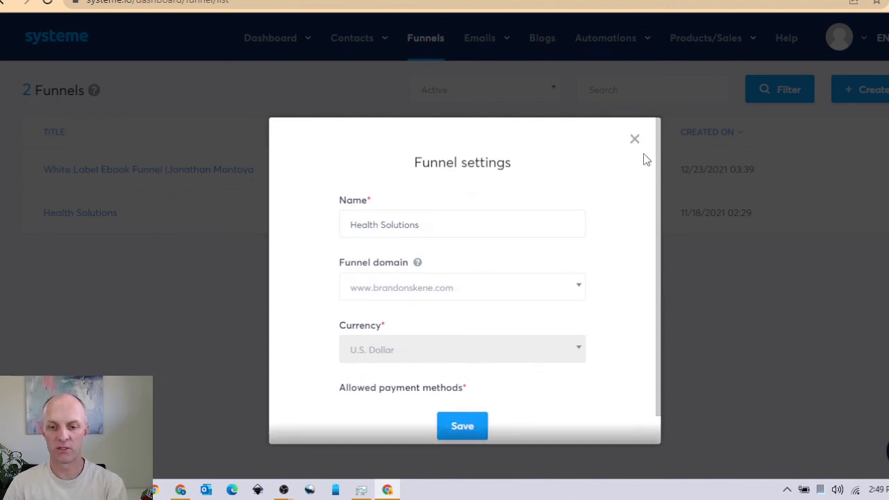